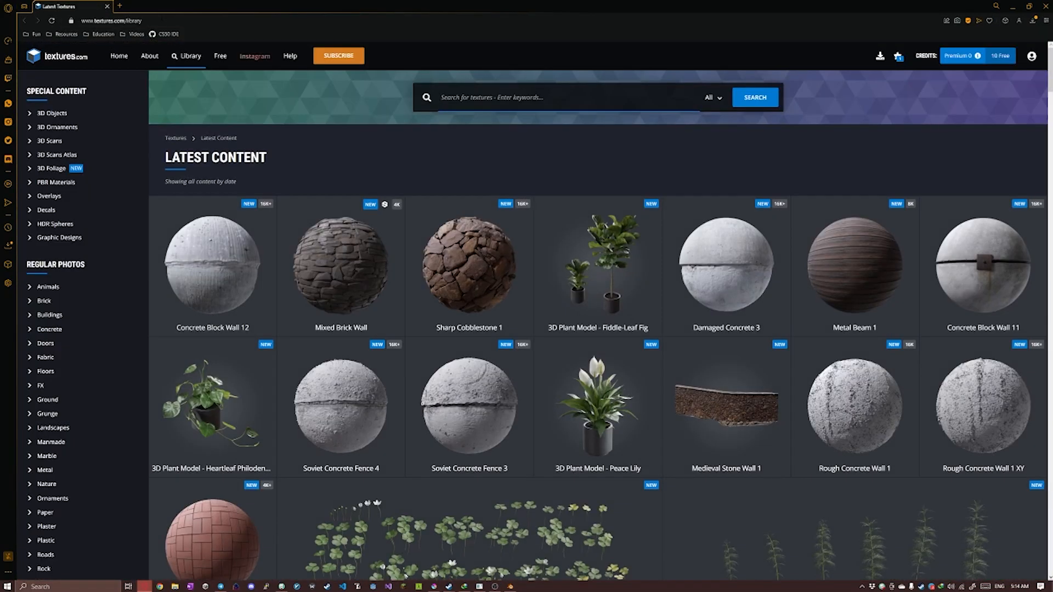
Step: Enter 'plant' and further keywords in the Textures.com search bar
{"action": "left_click", "coordinate": [564, 96]}
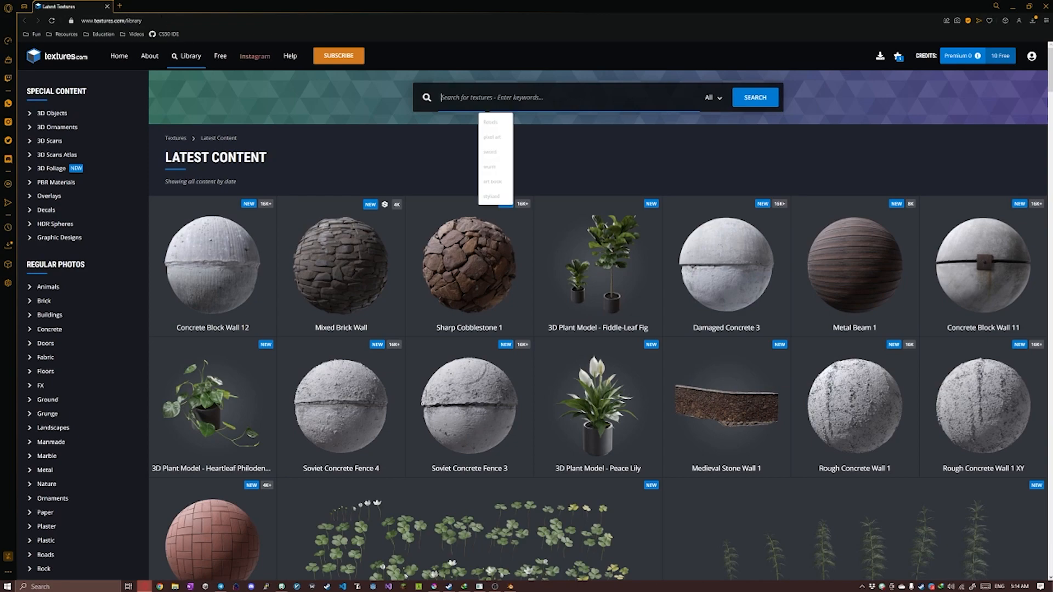
{"action": "type", "text": "plant"}
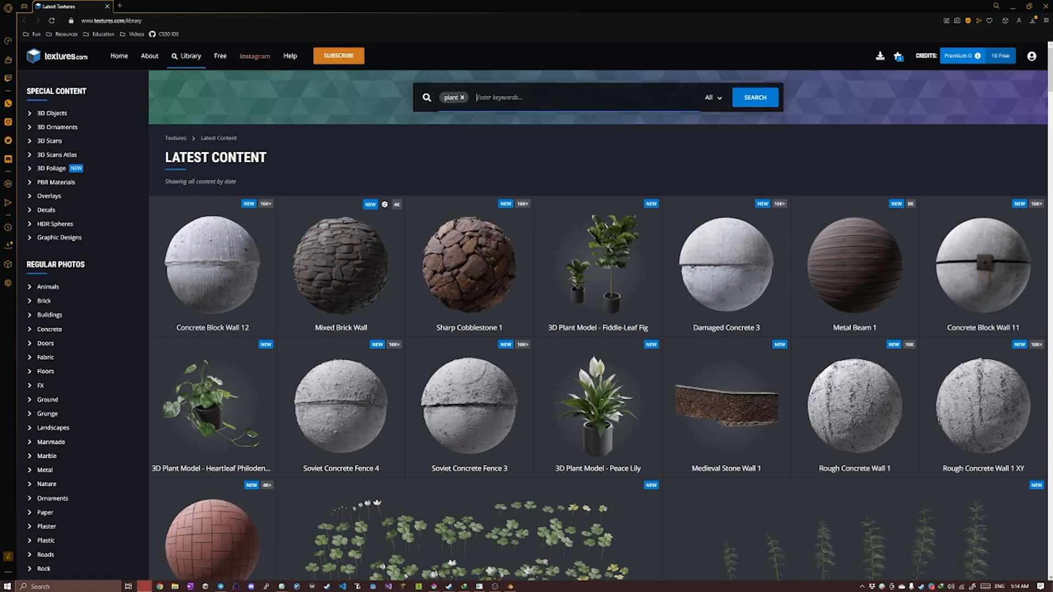
{"action": "type", "text": "iso"}
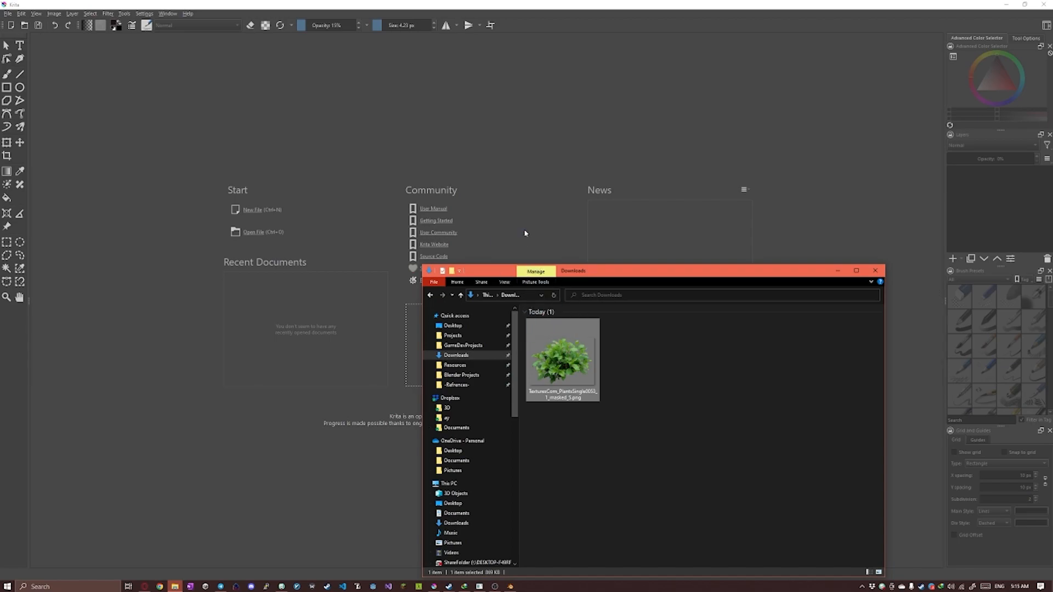
Step: Open the downloaded plant PNG in Krita and scale it to 64 × 47 pixels
{"action": "double_click", "coordinate": [563, 354]}
{"action": "type", "text": "64"}
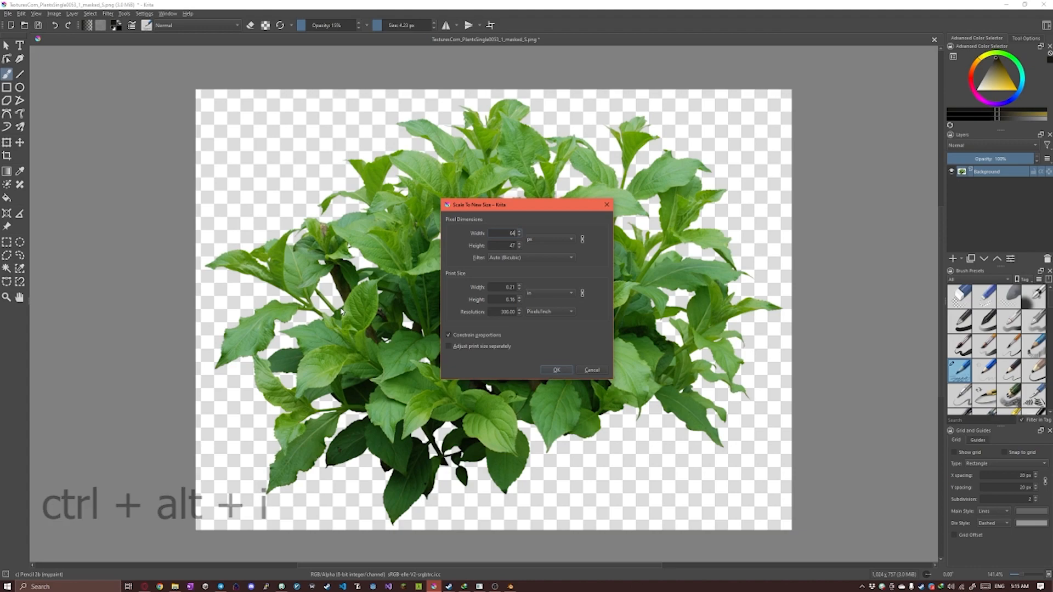
{"action": "left_click", "coordinate": [556, 370]}
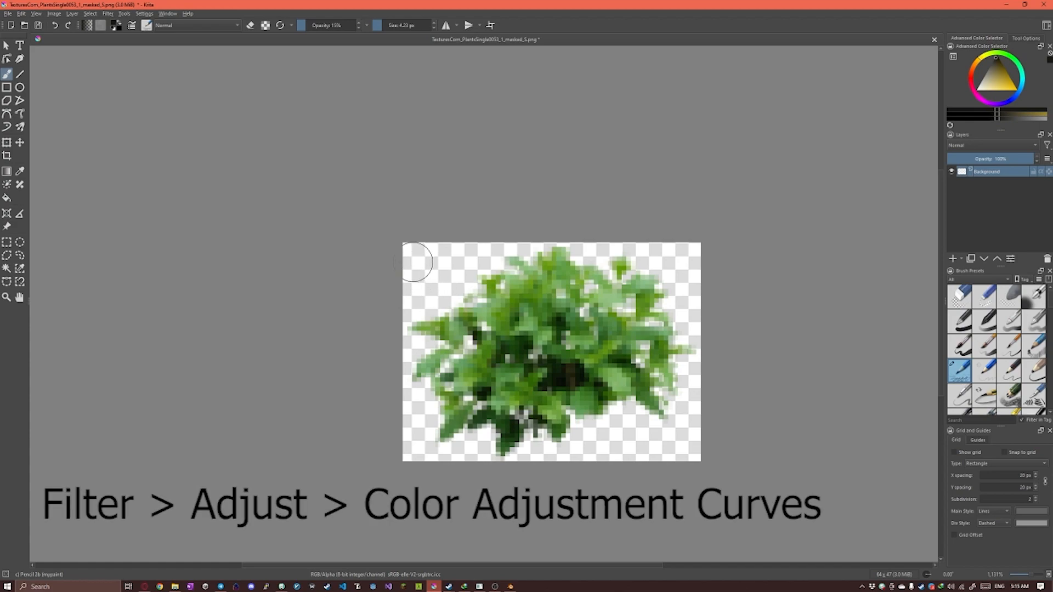
Step: Pull up the Alpha channel in Color Adjustment Curves so faint plant pixels turn opaque
{"action": "left_click", "coordinate": [108, 12]}
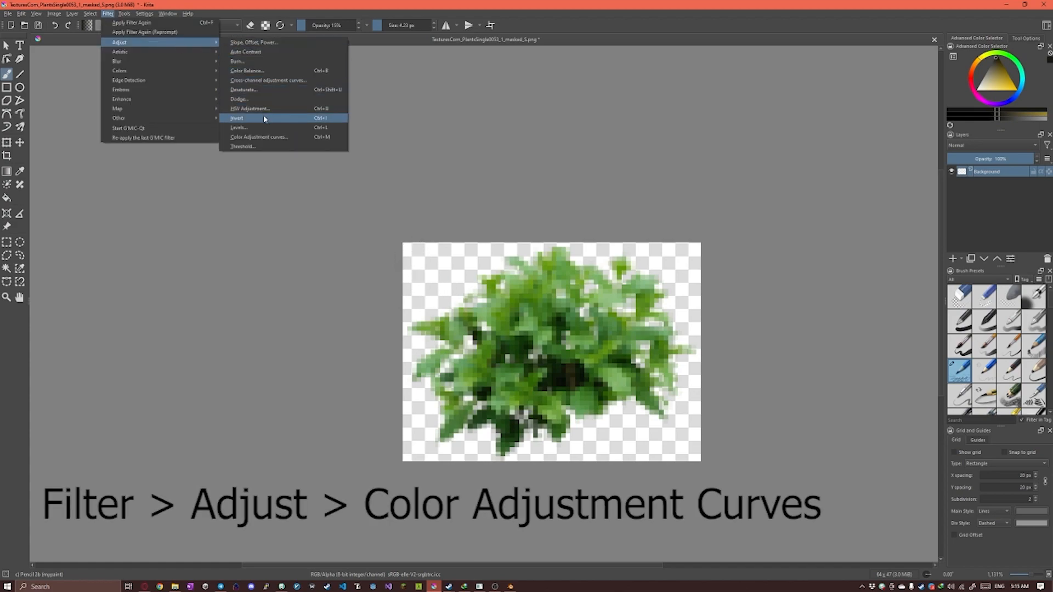
{"action": "left_click", "coordinate": [259, 137]}
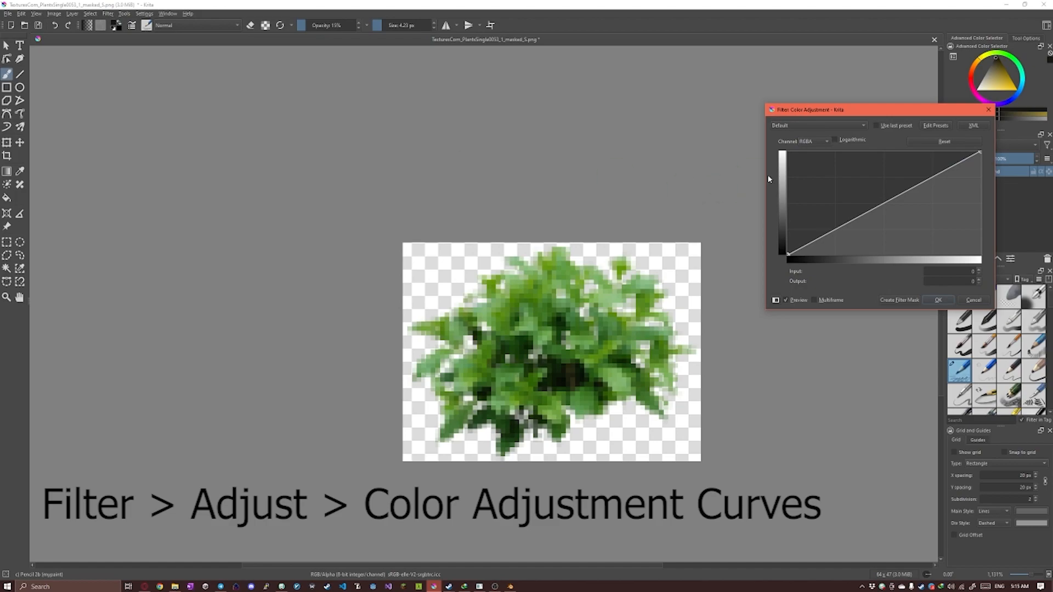
{"action": "mouse_move", "coordinate": [810, 149]}
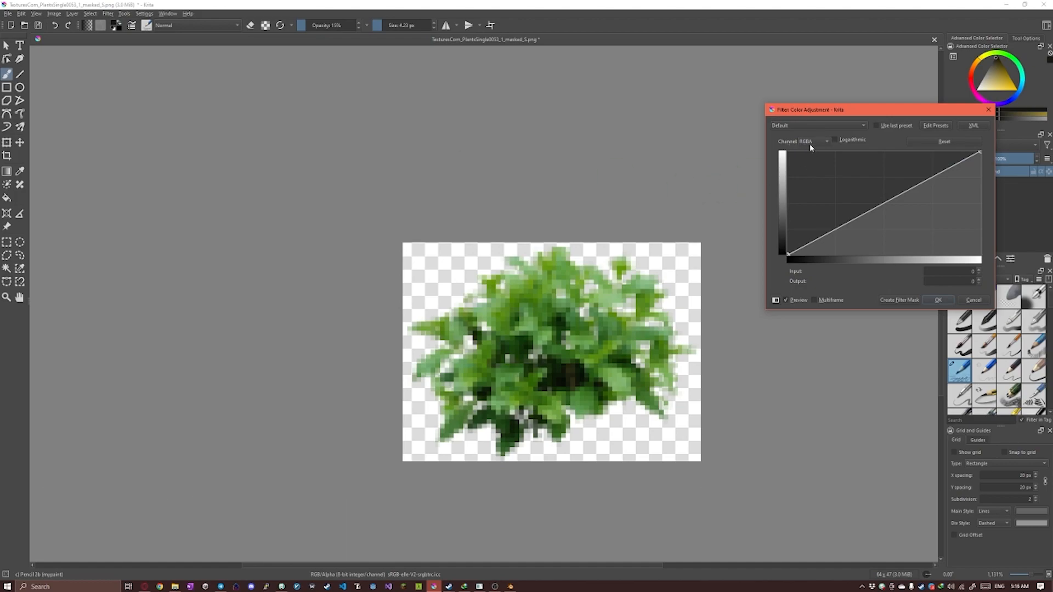
{"action": "left_click", "coordinate": [802, 141]}
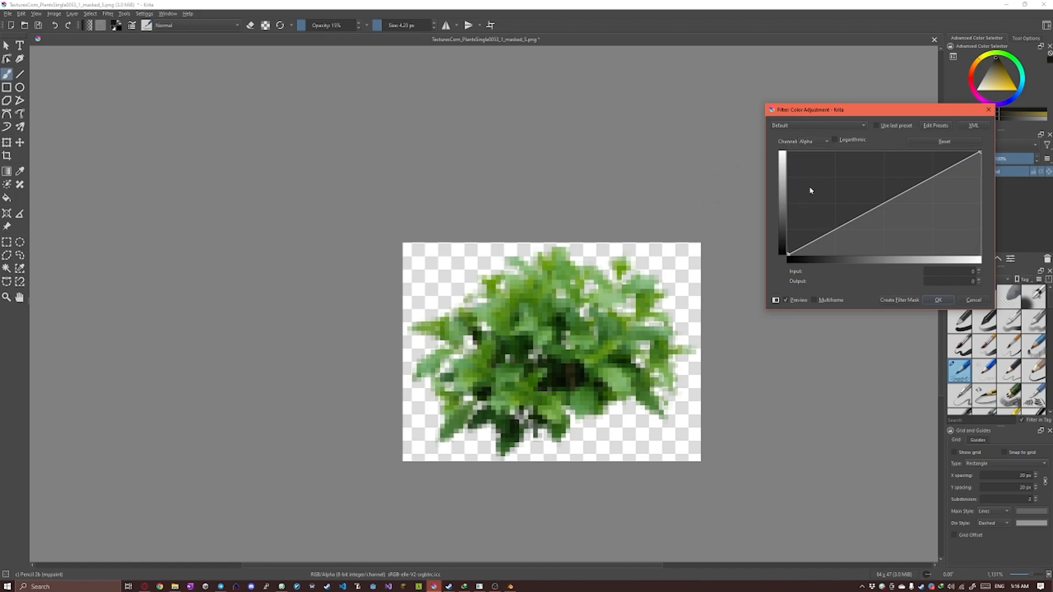
{"action": "mouse_move", "coordinate": [870, 225]}
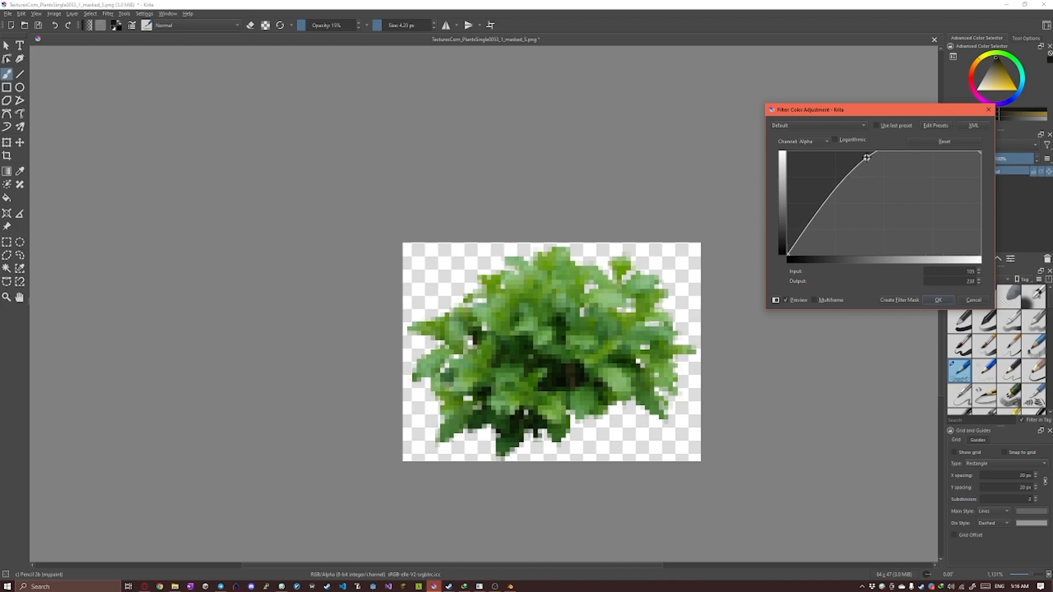
{"action": "key", "text": "ctrl+shift+s"}
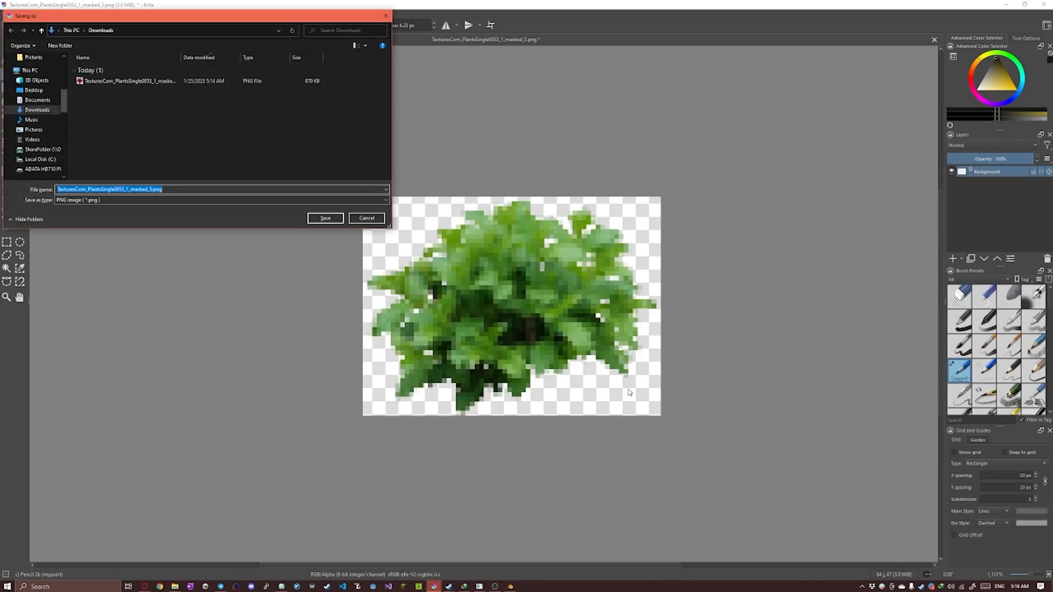
Step: Save the image as plant.png and delete Blender's default camera, cube and light
{"action": "type", "text": "plant.png"}
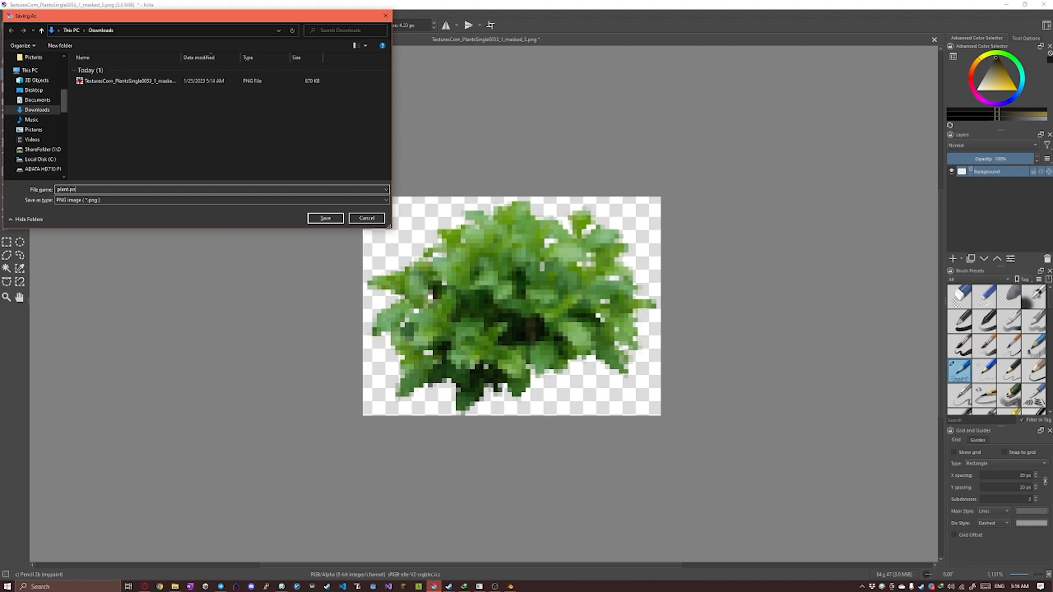
{"action": "left_click", "coordinate": [325, 218]}
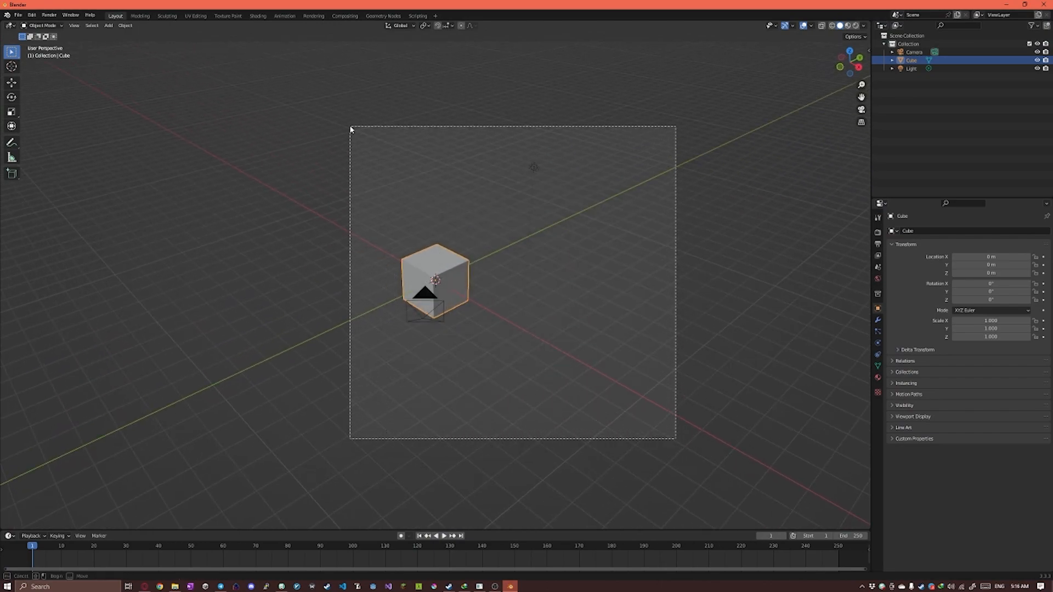
{"action": "right_click", "coordinate": [424, 282]}
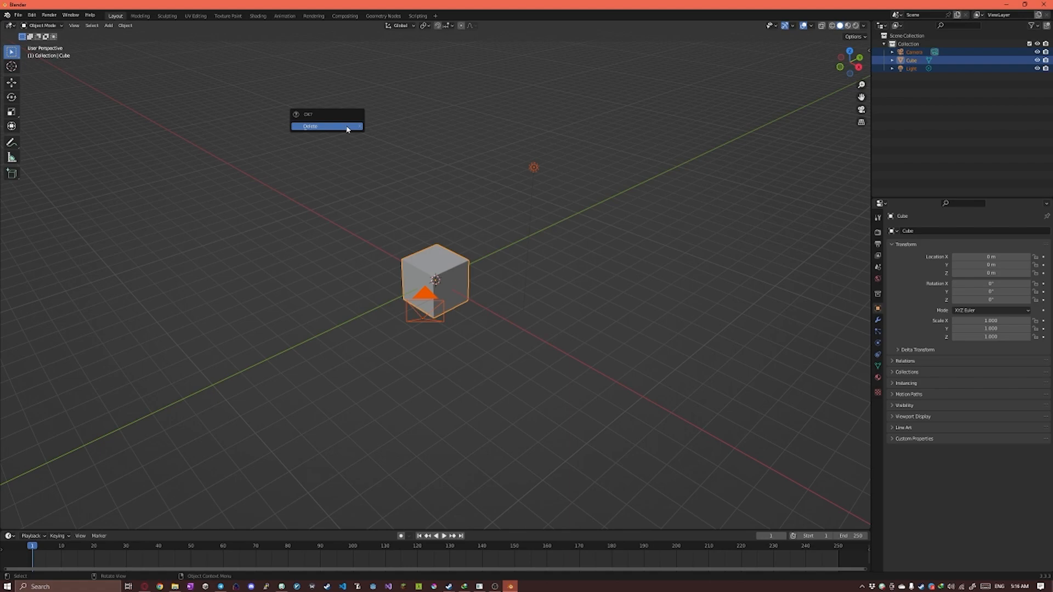
{"action": "left_click", "coordinate": [310, 127]}
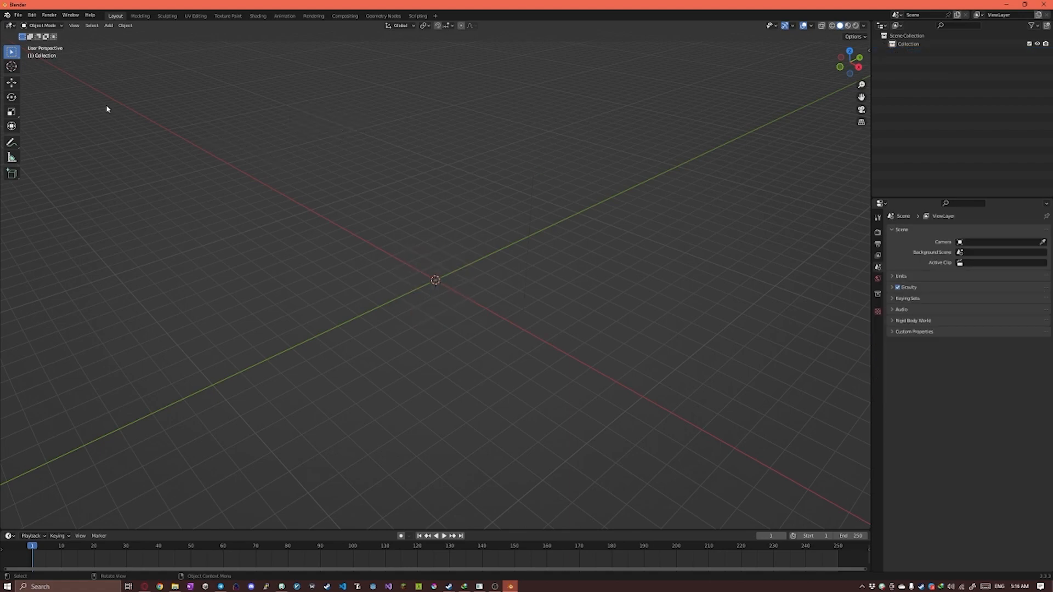
{"action": "left_click", "coordinate": [32, 14]}
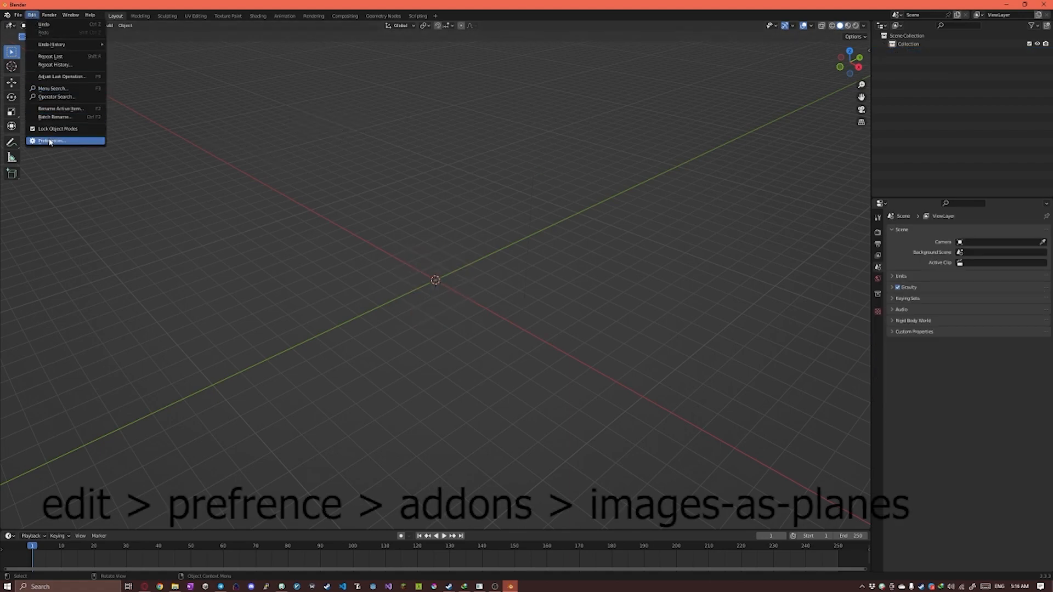
Step: Tick the Import-Export: Import Images as Planes add-on in Preferences and close them
{"action": "left_click", "coordinate": [51, 141]}
{"action": "type", "text": "images"}
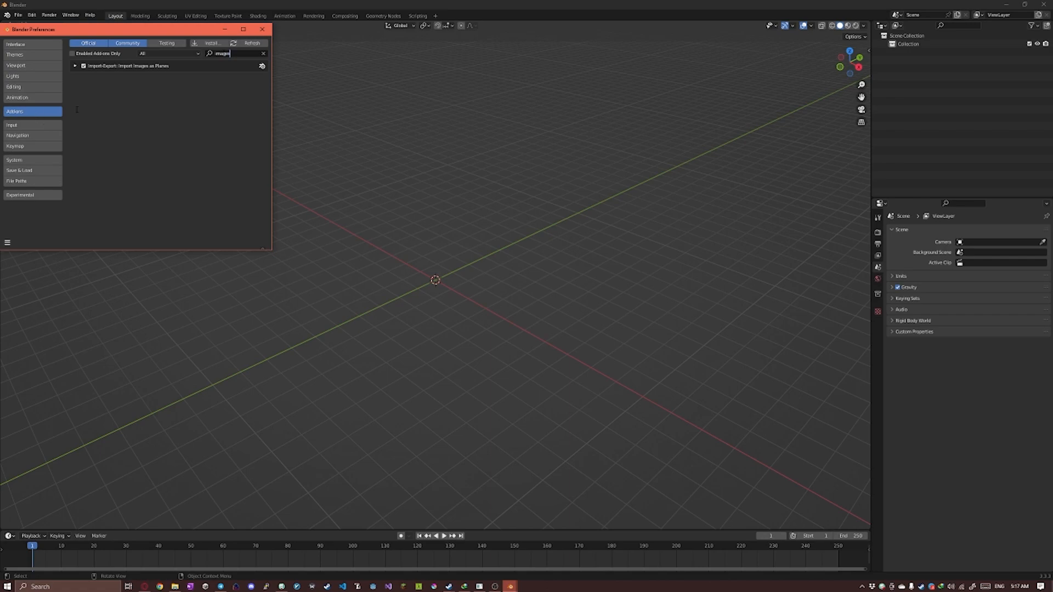
{"action": "left_click", "coordinate": [83, 66]}
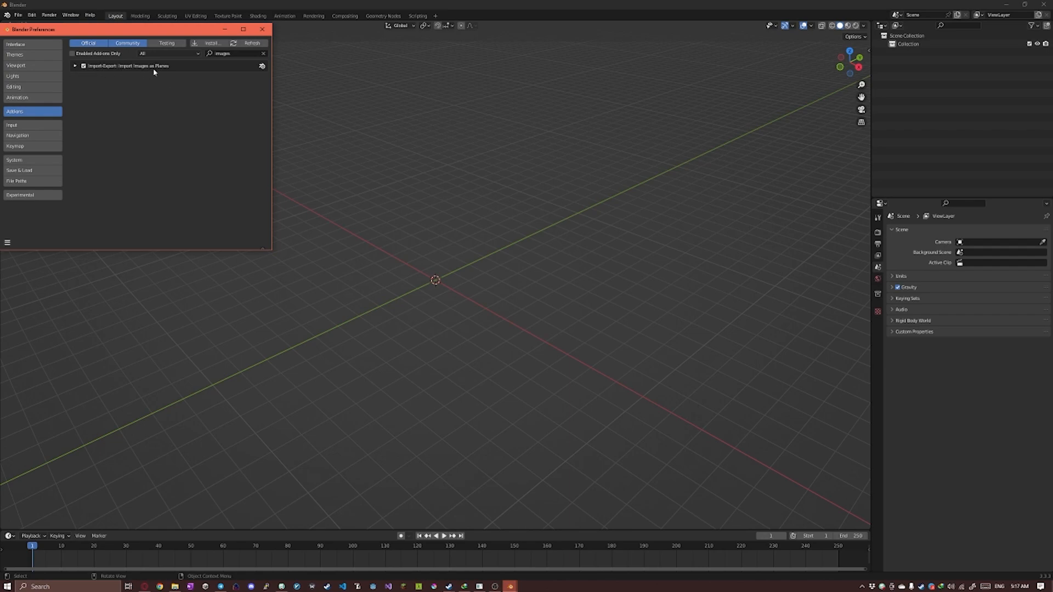
{"action": "left_click", "coordinate": [261, 29]}
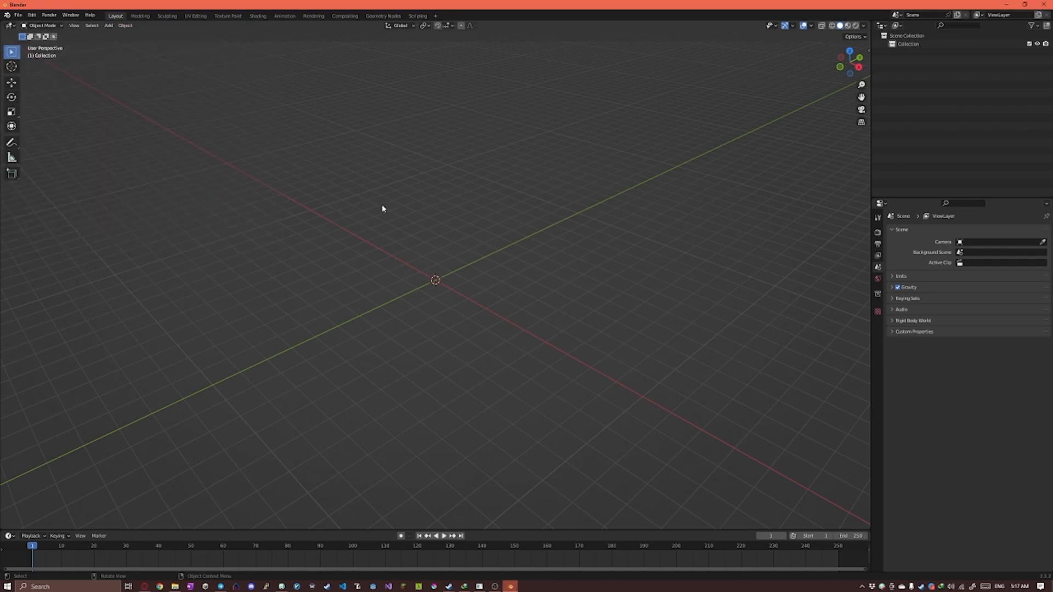
Step: Add plant.png from Downloads through Shift+A > Image > Images as Planes
{"action": "key", "text": "shift+a"}
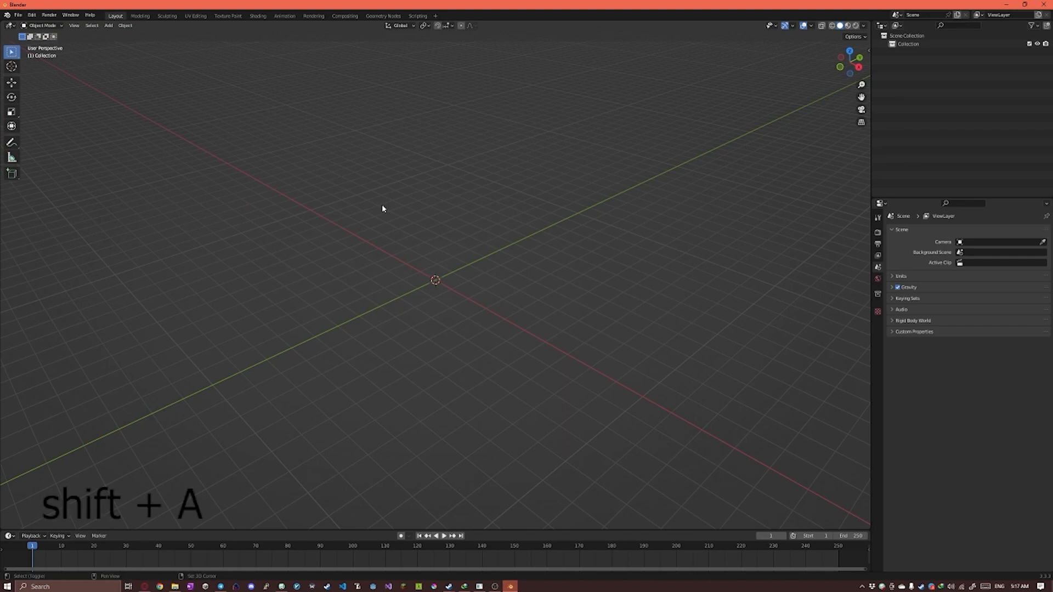
{"action": "key", "text": "shift+a"}
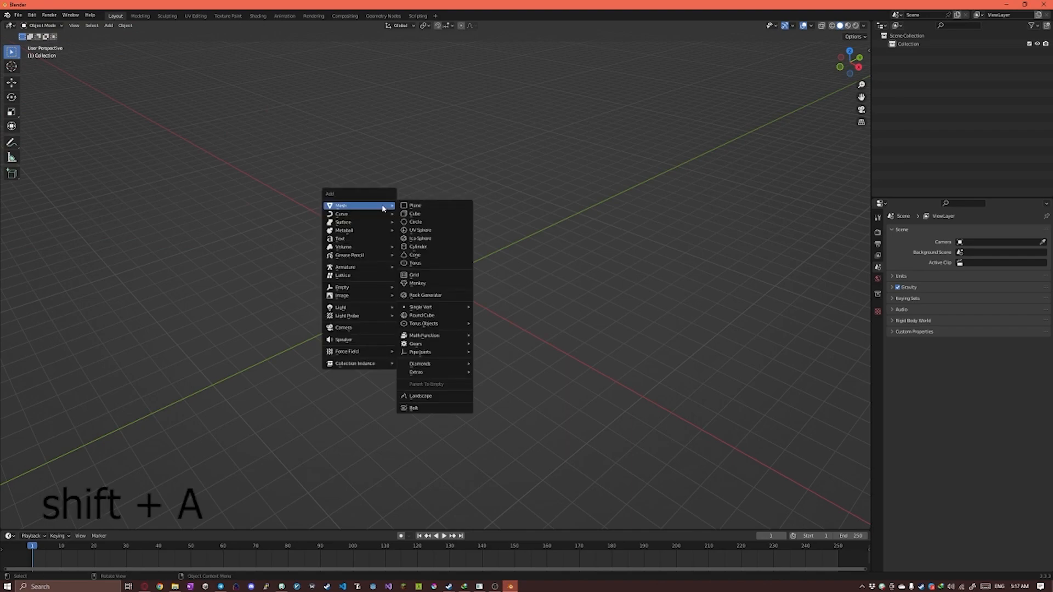
{"action": "mouse_move", "coordinate": [368, 305]}
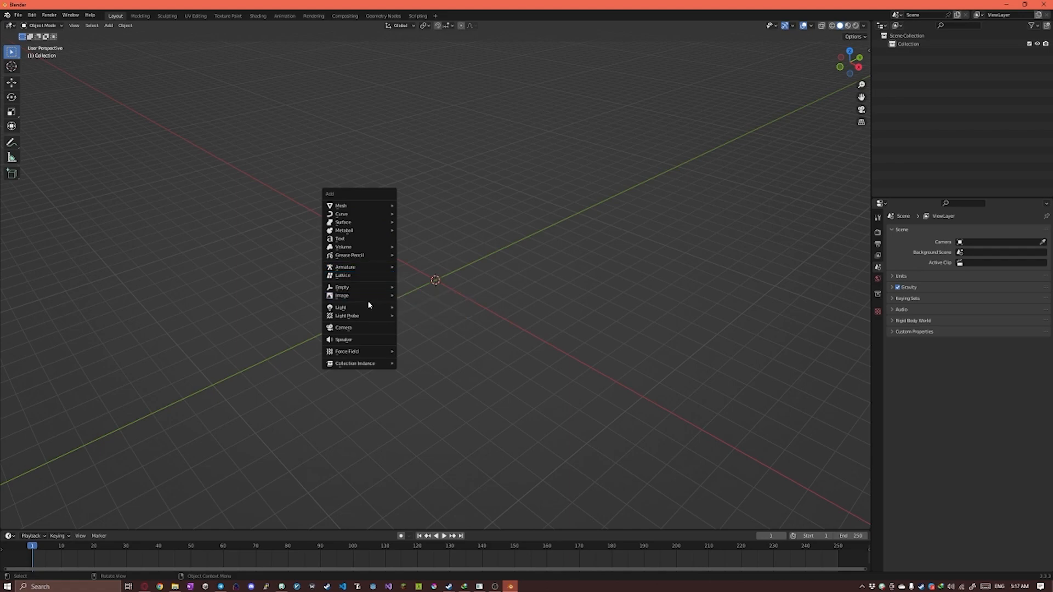
{"action": "mouse_move", "coordinate": [341, 295]}
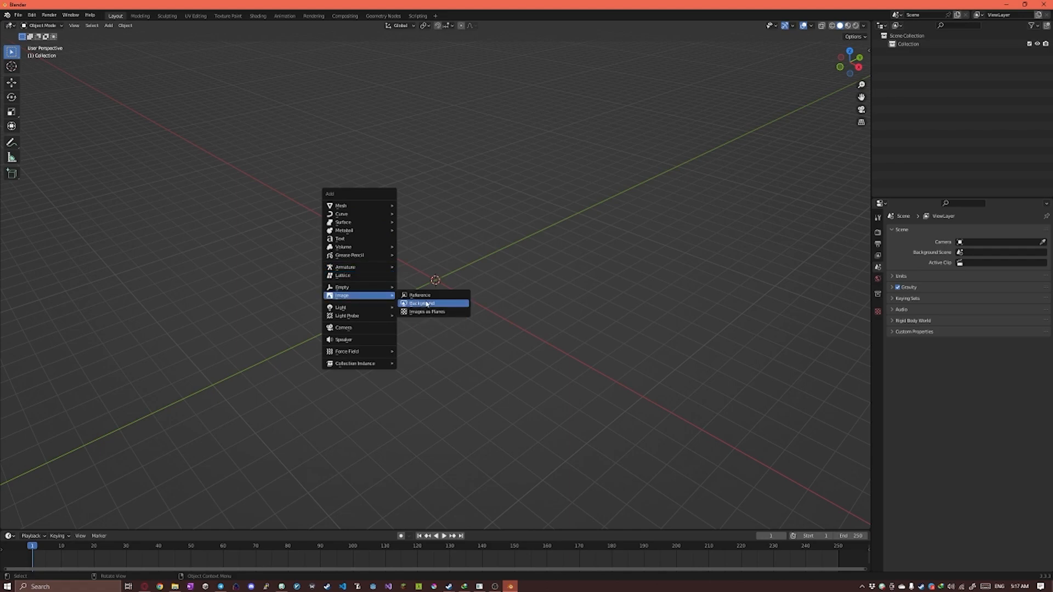
{"action": "mouse_move", "coordinate": [427, 312]}
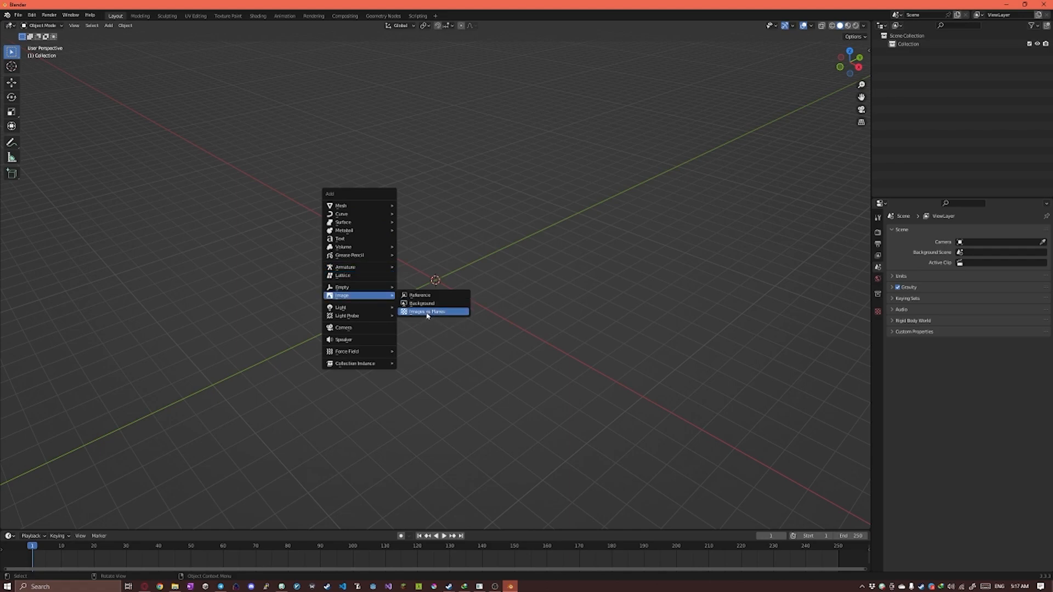
{"action": "left_click", "coordinate": [428, 311]}
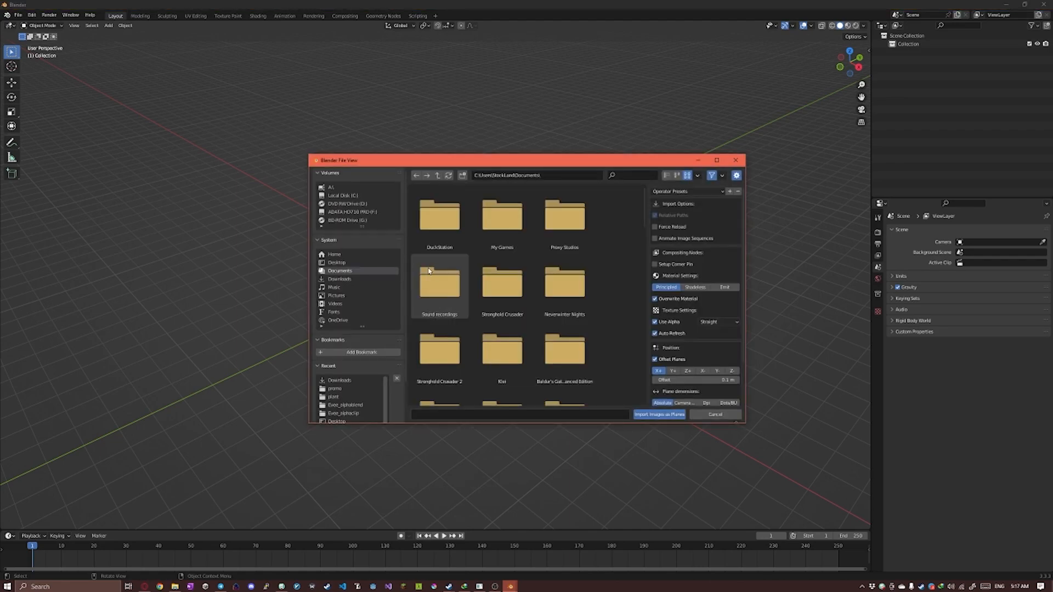
{"action": "mouse_move", "coordinate": [341, 278]}
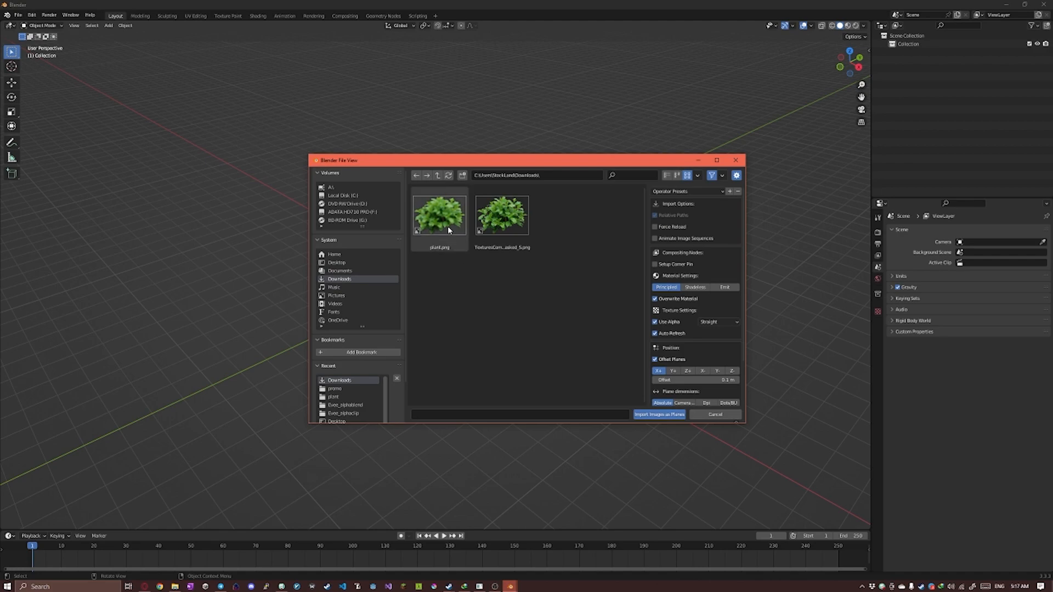
{"action": "left_click", "coordinate": [659, 415]}
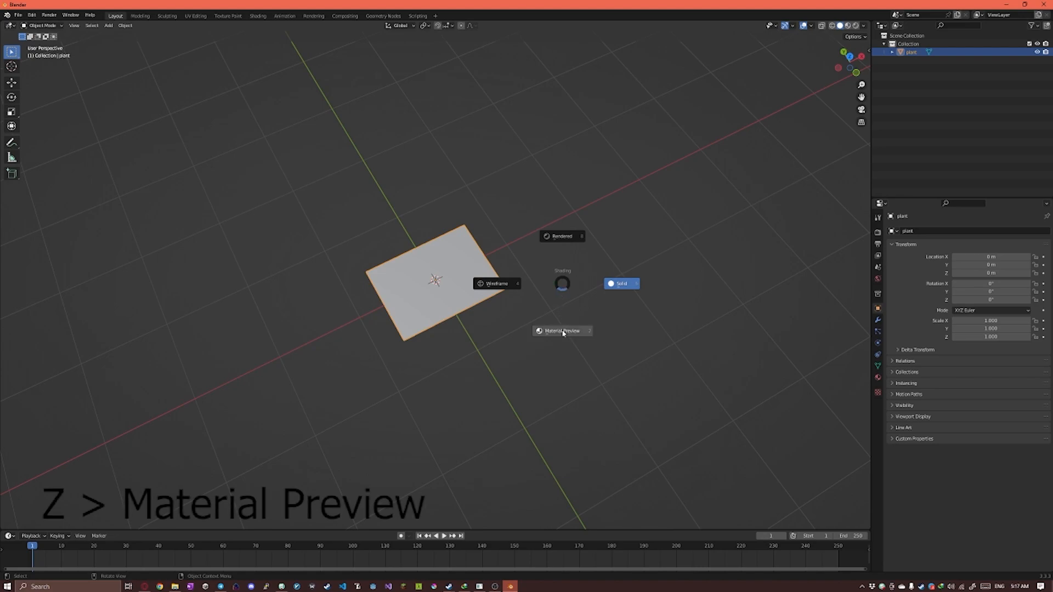
Step: Switch the viewport to Material Preview and look at the plant plane from top orthographic view
{"action": "left_click", "coordinate": [563, 330]}
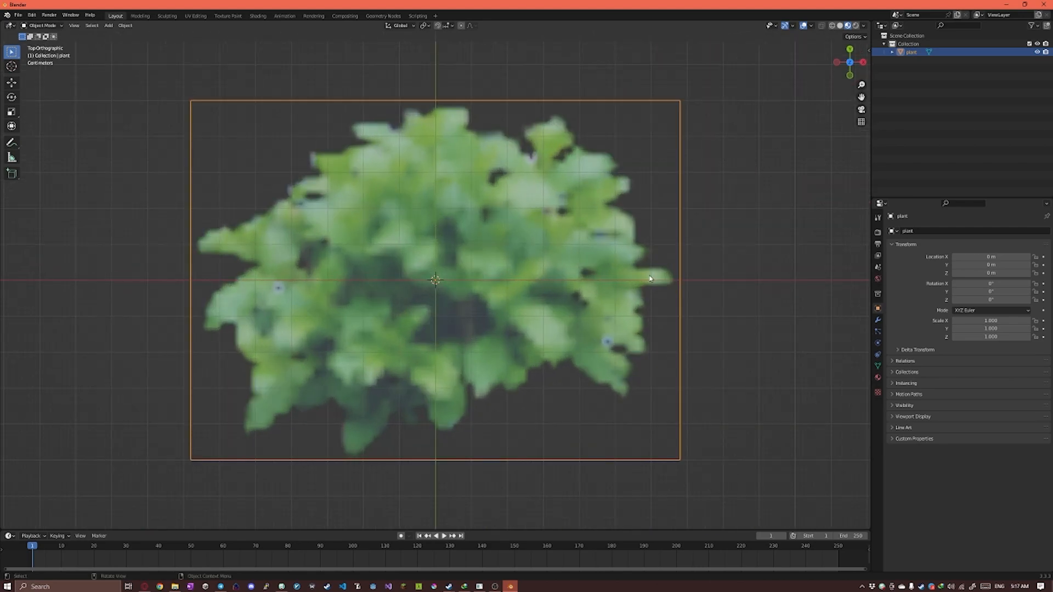
{"action": "left_click", "coordinate": [772, 232]}
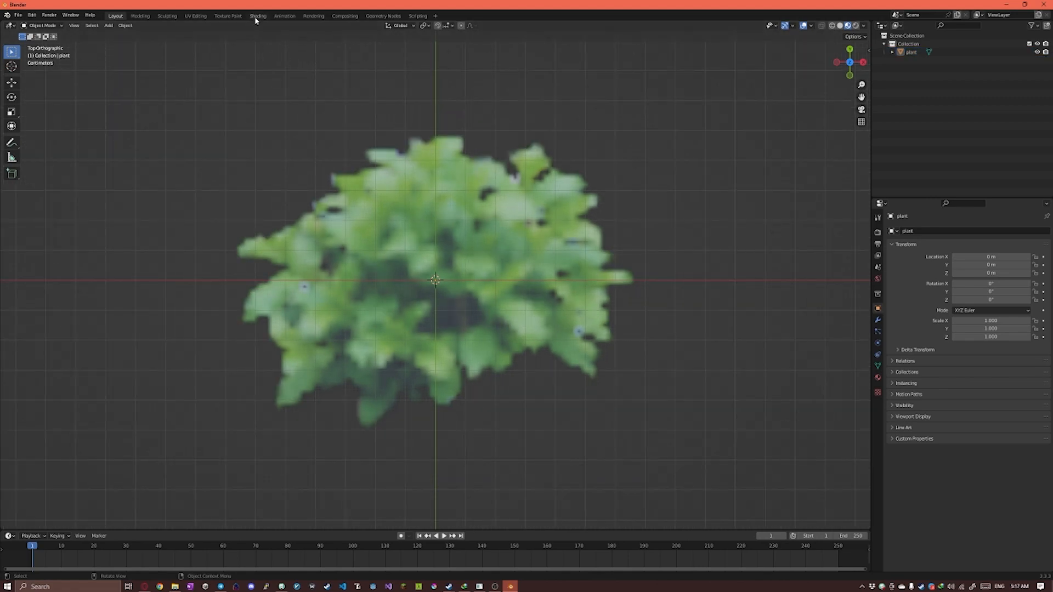
Step: In the Shading workspace, set the plant's Image Texture interpolation to Closest, then return to Layout
{"action": "left_click", "coordinate": [258, 15]}
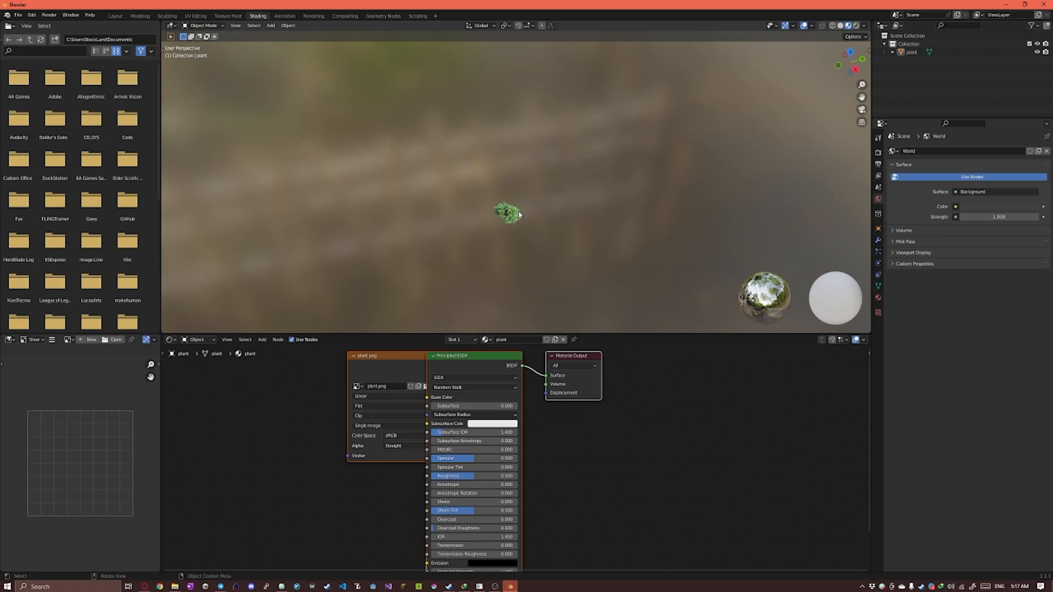
{"action": "left_click", "coordinate": [509, 213]}
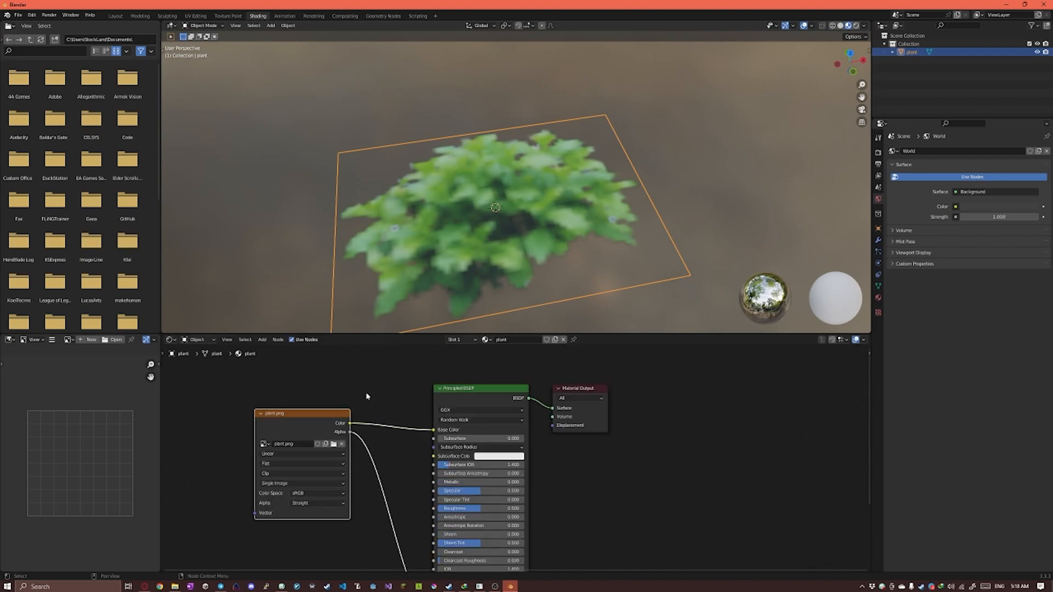
{"action": "left_click", "coordinate": [302, 455]}
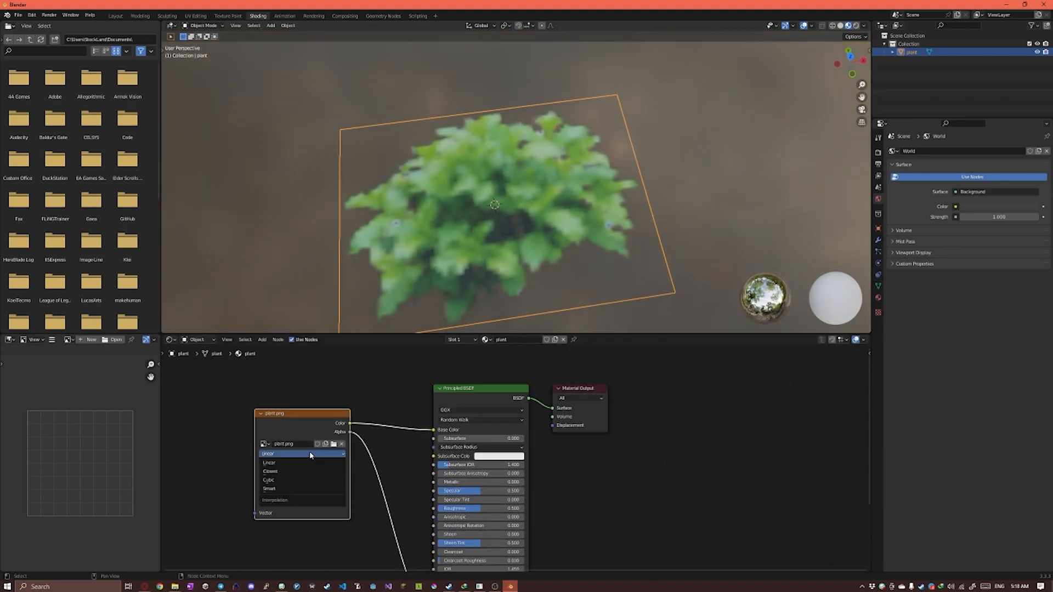
{"action": "left_click", "coordinate": [270, 462]}
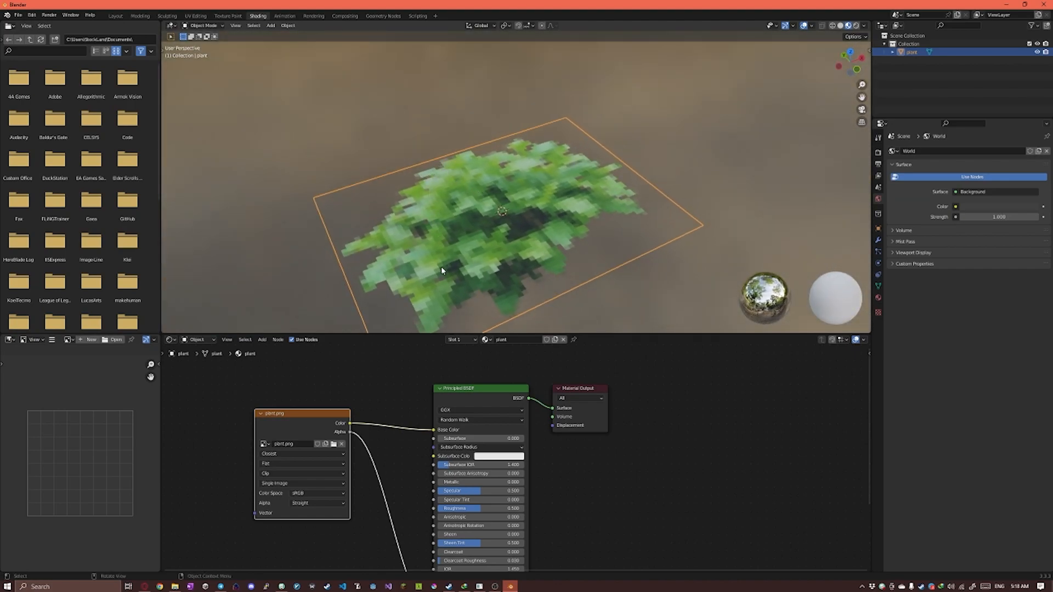
{"action": "left_click", "coordinate": [115, 15]}
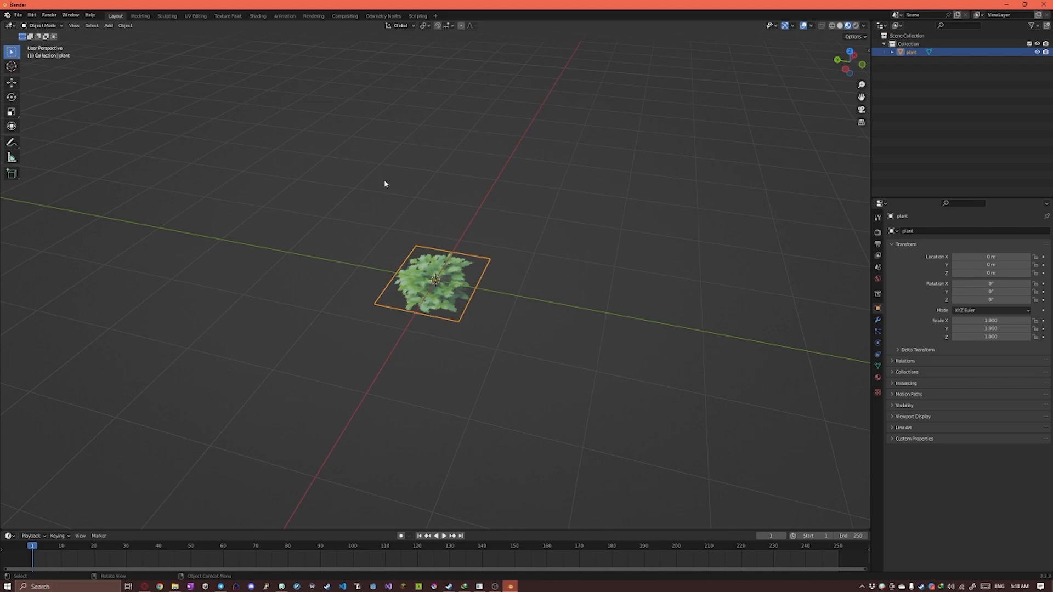
Step: Rotate the plane 90° on X and move it up along Z until its base meets the grid
{"action": "key", "text": "r"}
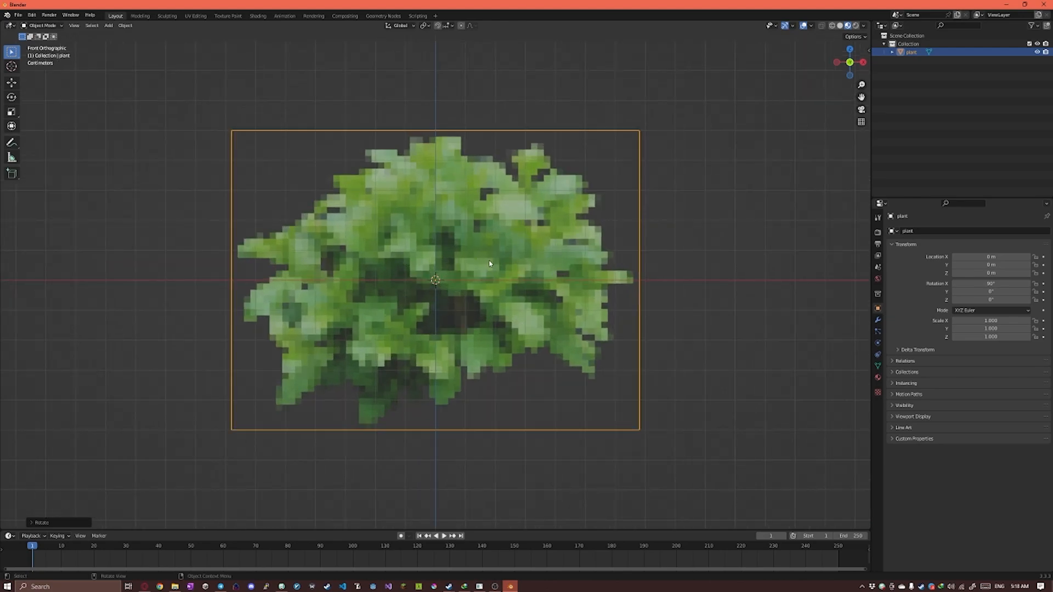
{"action": "key", "text": "g"}
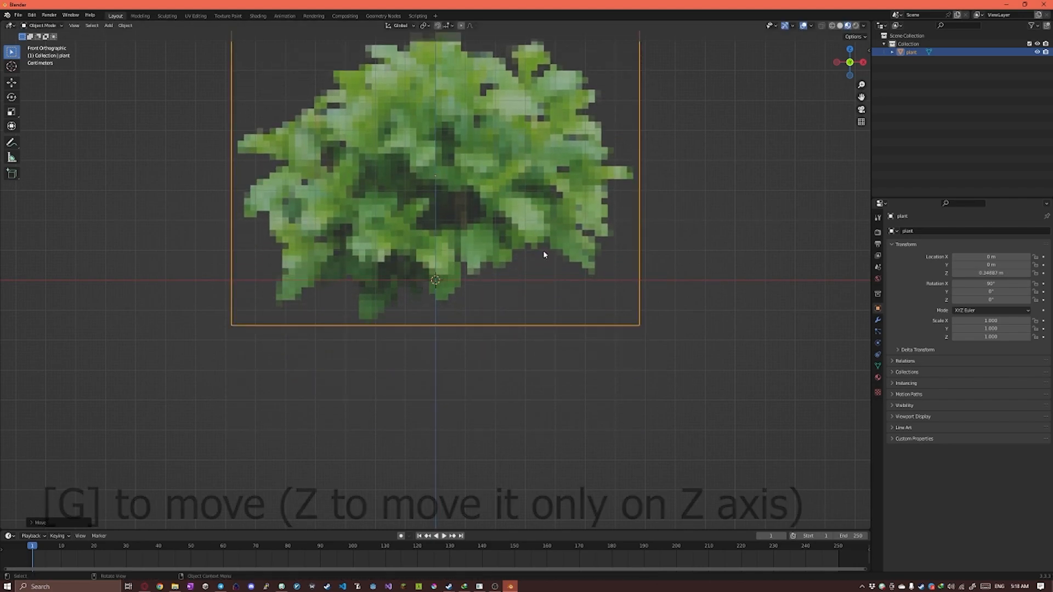
{"action": "scroll", "scroll_direction": "down", "scroll_amount": 3}
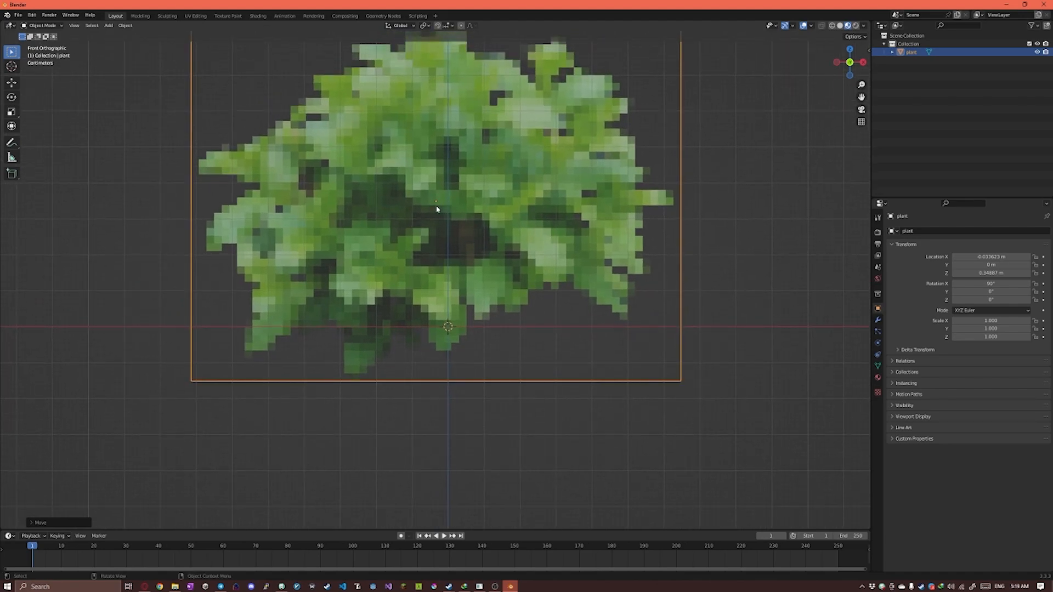
{"action": "mouse_move", "coordinate": [451, 254]}
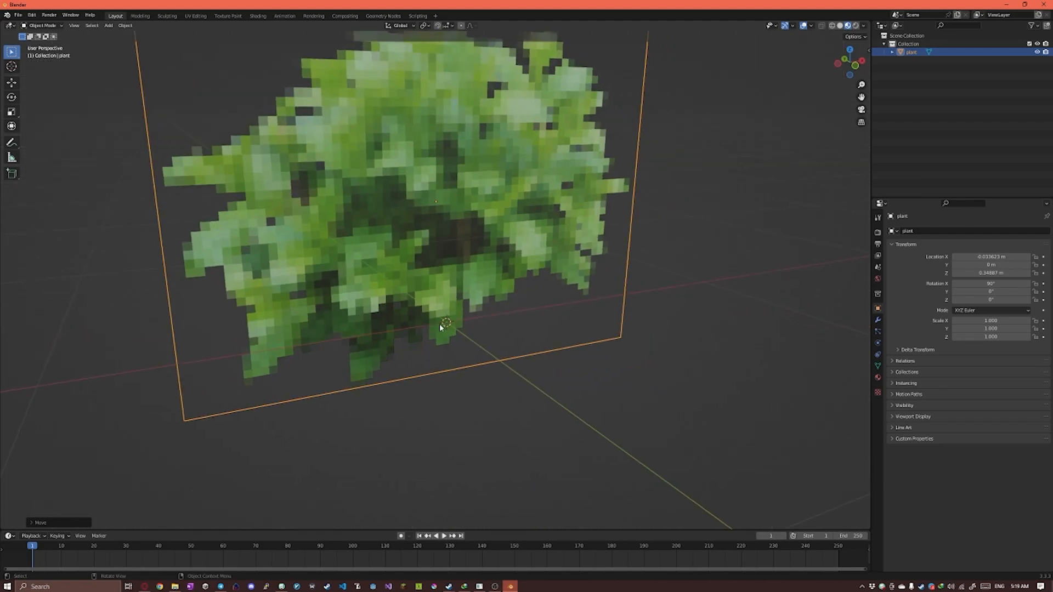
Step: Snap the 3D cursor to the world origin and set the plant's origin to the 3D cursor
{"action": "key", "text": "shift+s"}
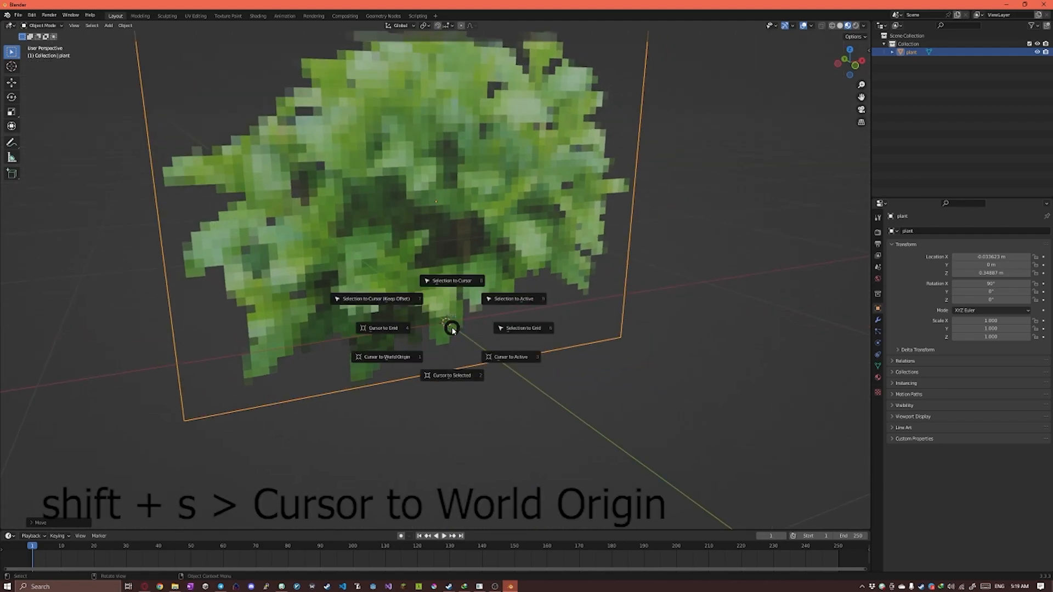
{"action": "left_click", "coordinate": [388, 356]}
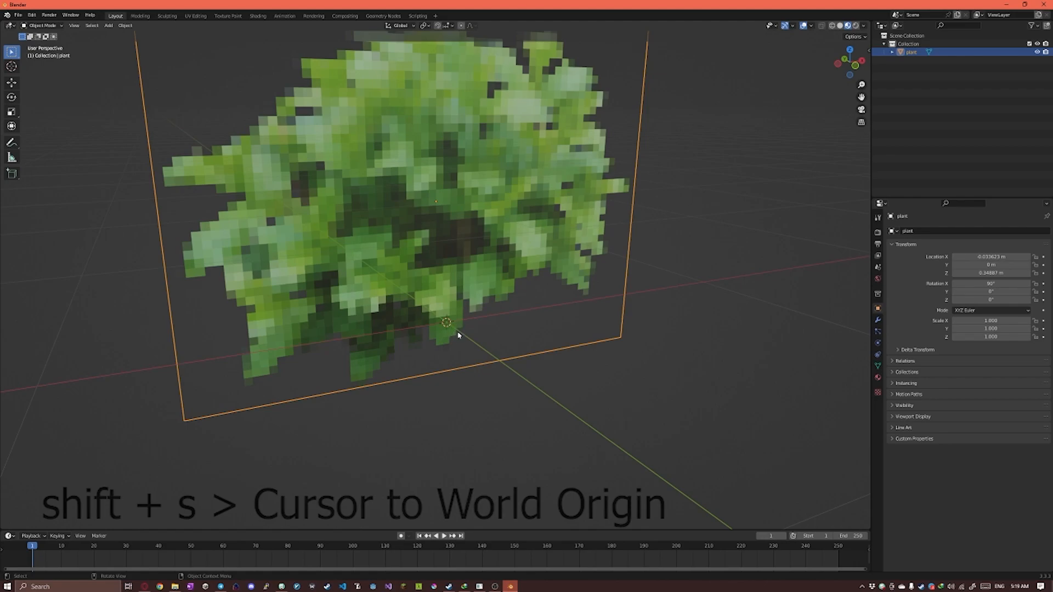
{"action": "right_click", "coordinate": [445, 322]}
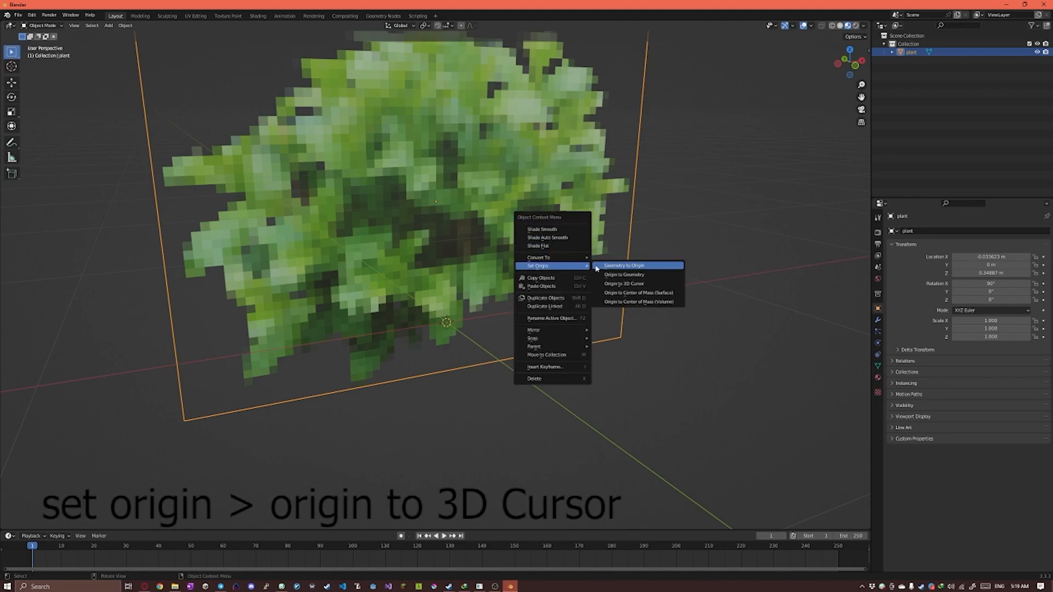
{"action": "left_click", "coordinate": [623, 283]}
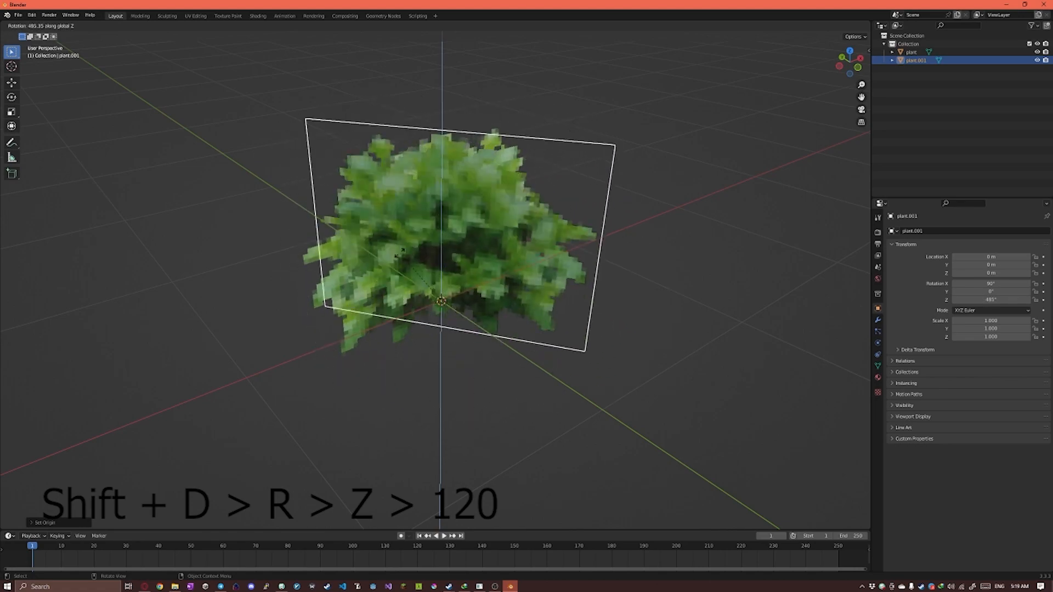
{"action": "mouse_move", "coordinate": [685, 307]}
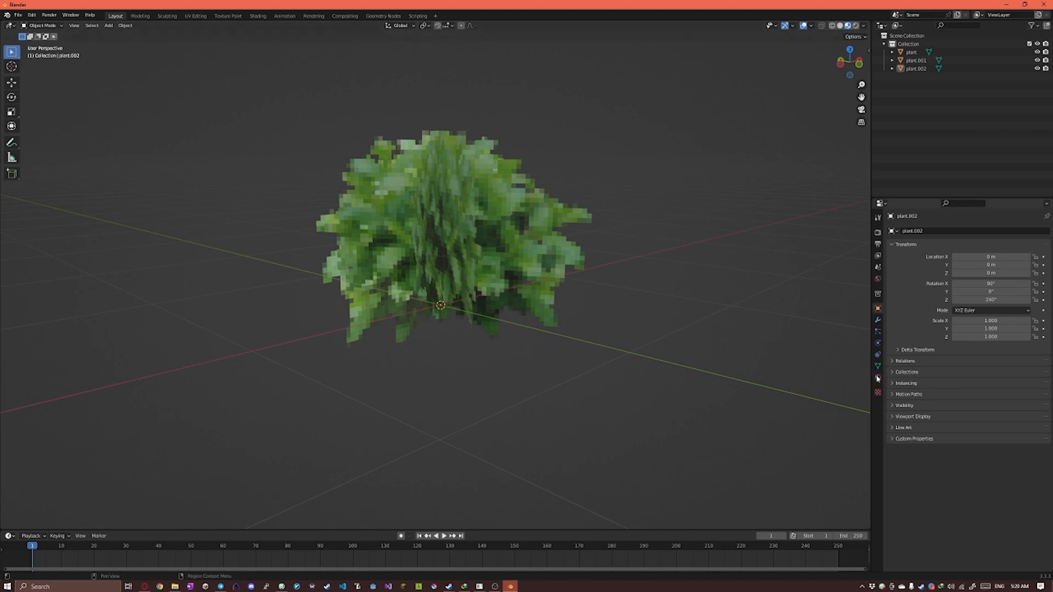
Step: Change the plant material's Blend Mode from Alpha Blend to Alpha Clip
{"action": "left_click", "coordinate": [878, 376]}
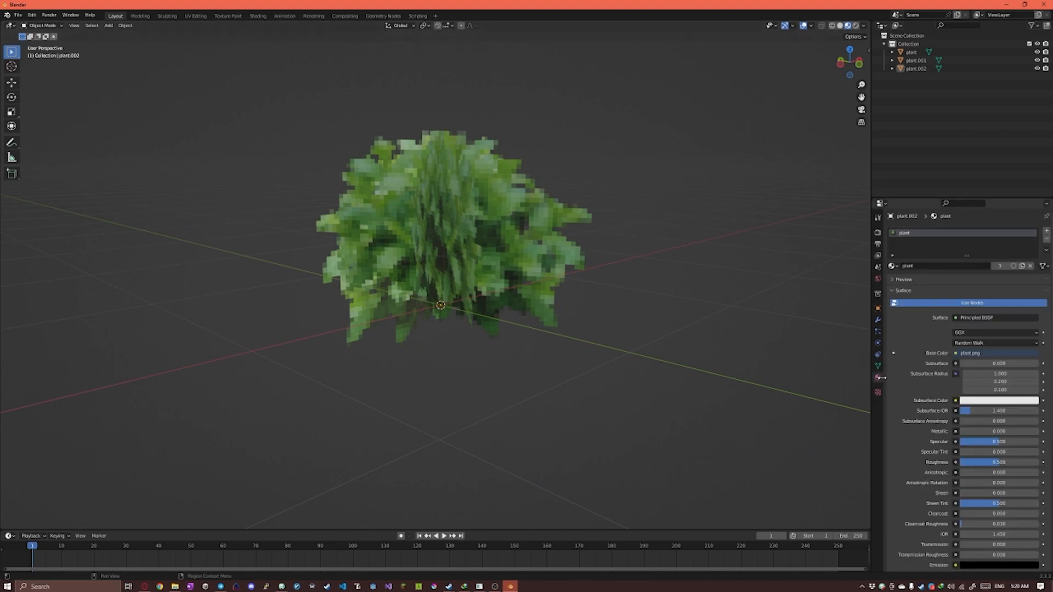
{"action": "scroll", "scroll_direction": "down", "scroll_amount": 3}
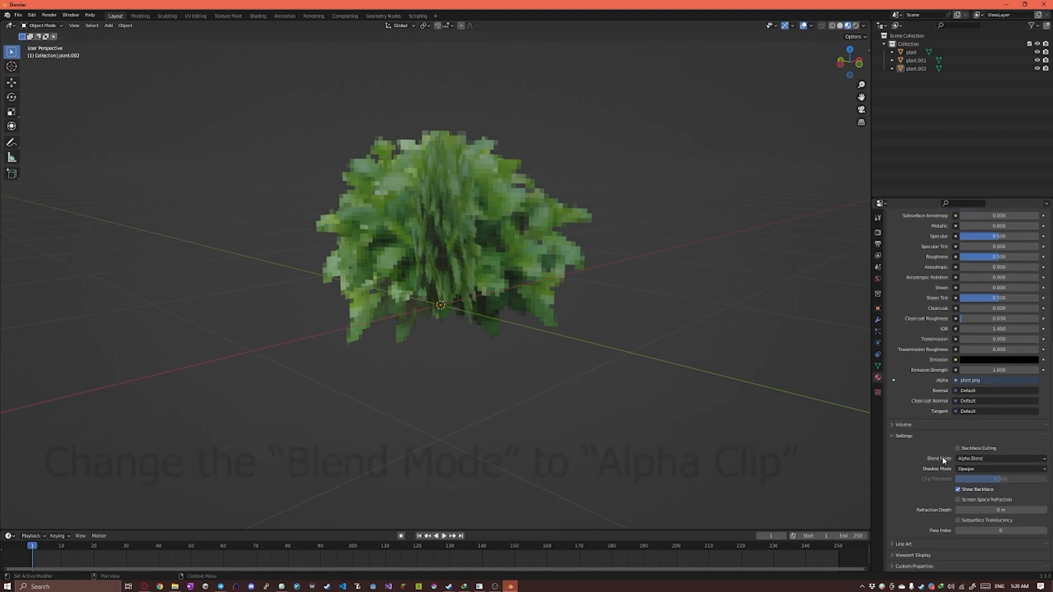
{"action": "left_click", "coordinate": [999, 458]}
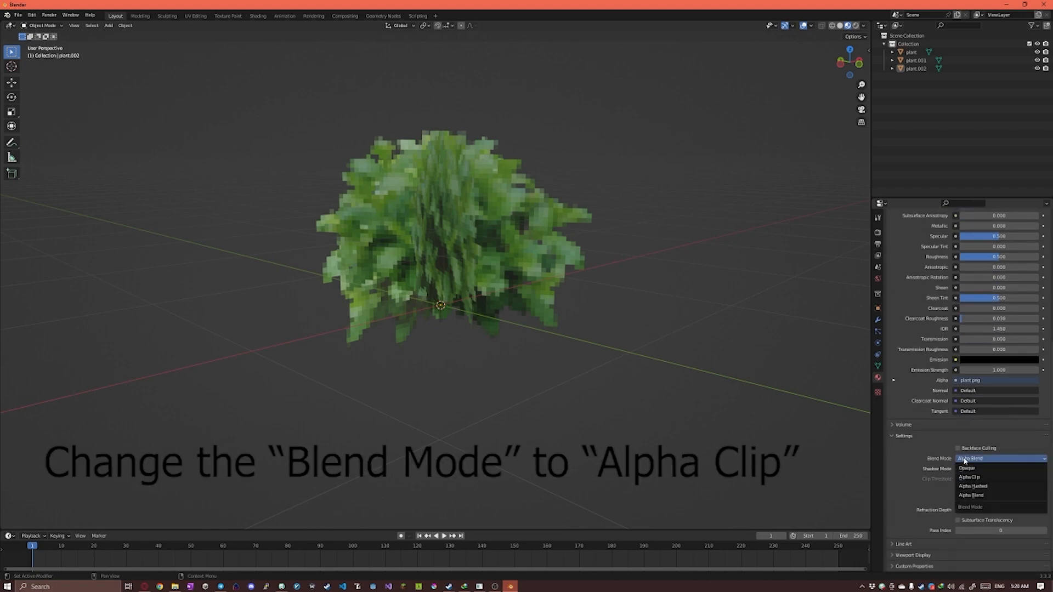
{"action": "left_click", "coordinate": [971, 496]}
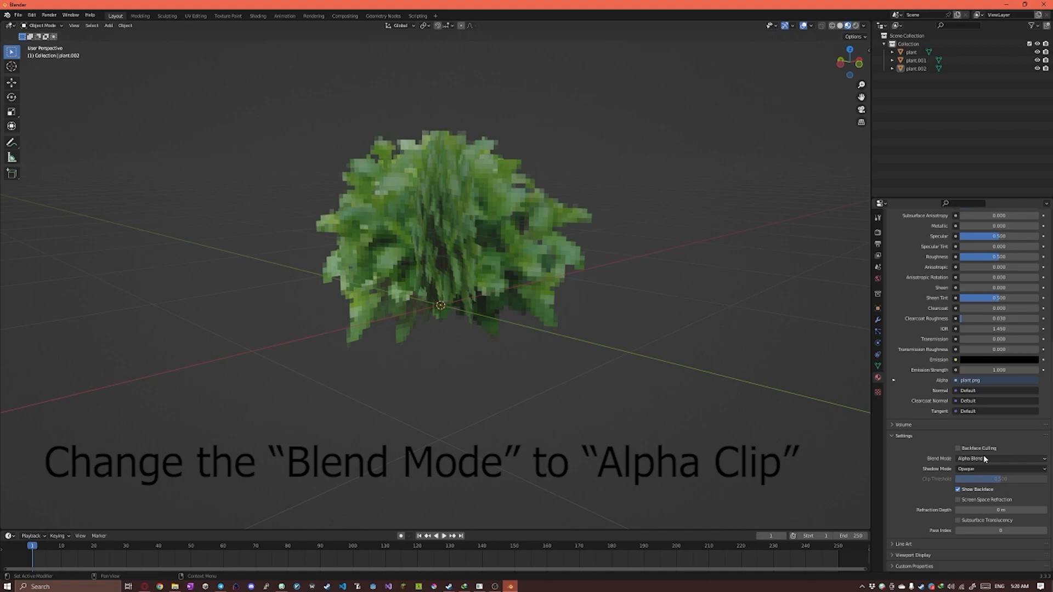
{"action": "left_click", "coordinate": [999, 458]}
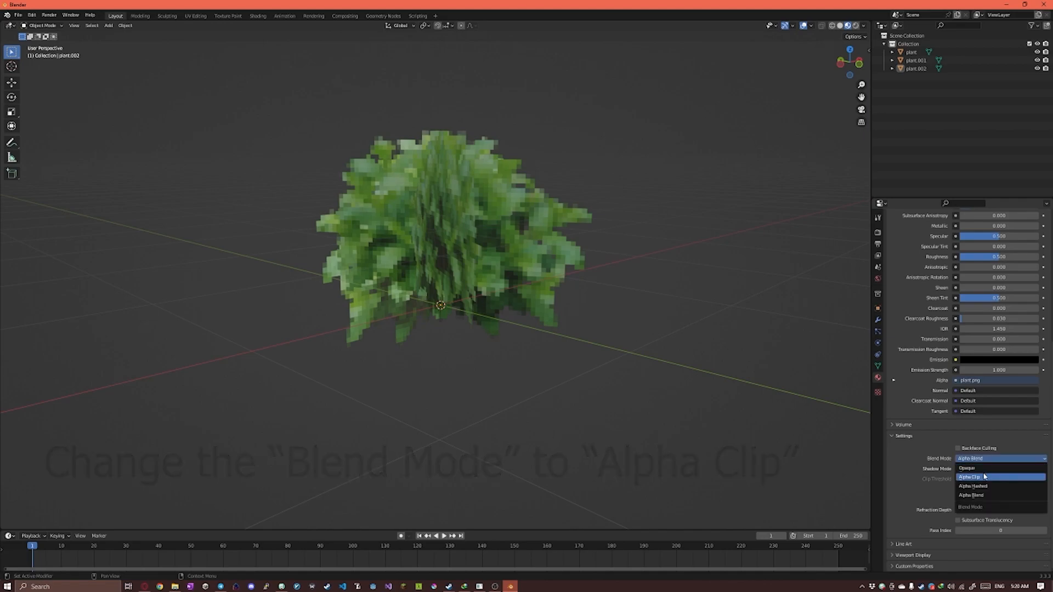
{"action": "left_click", "coordinate": [972, 477]}
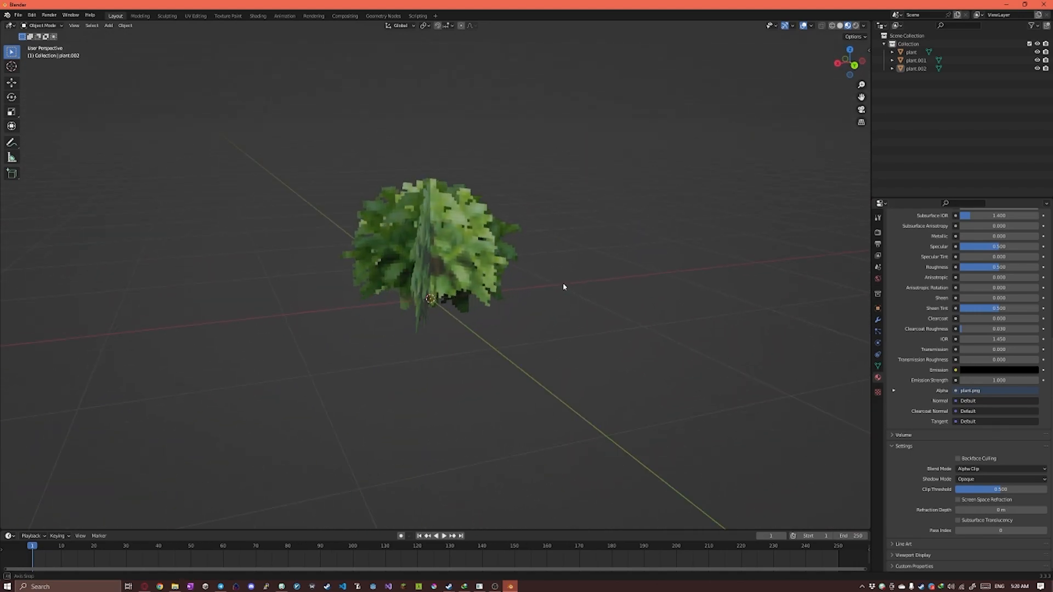
{"action": "left_click", "coordinate": [999, 468]}
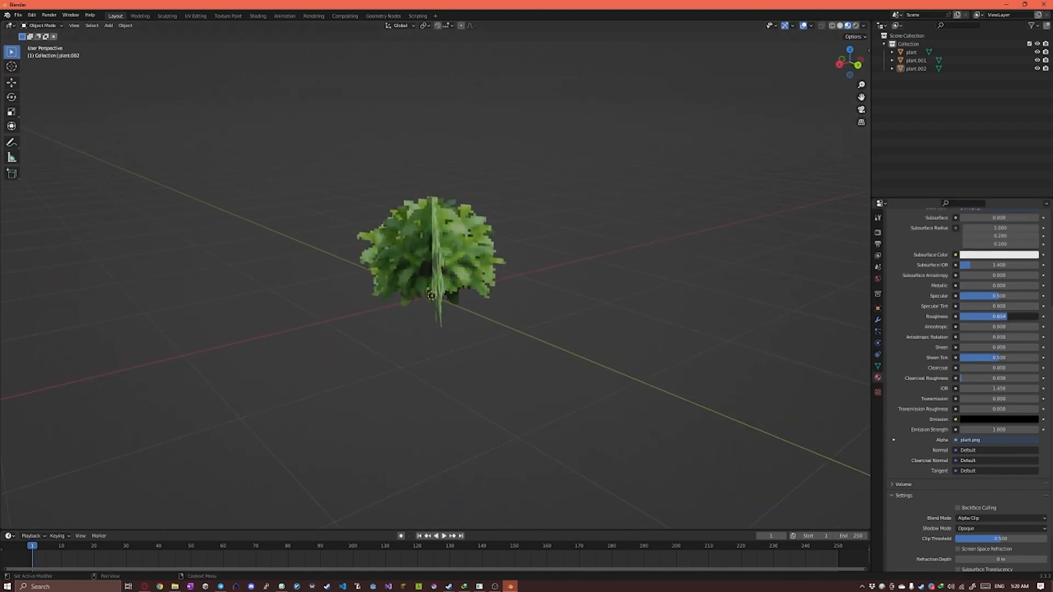
Step: Set the plant material's Specular to 0.000 and Roughness to 1.000
{"action": "left_click", "coordinate": [1000, 316]}
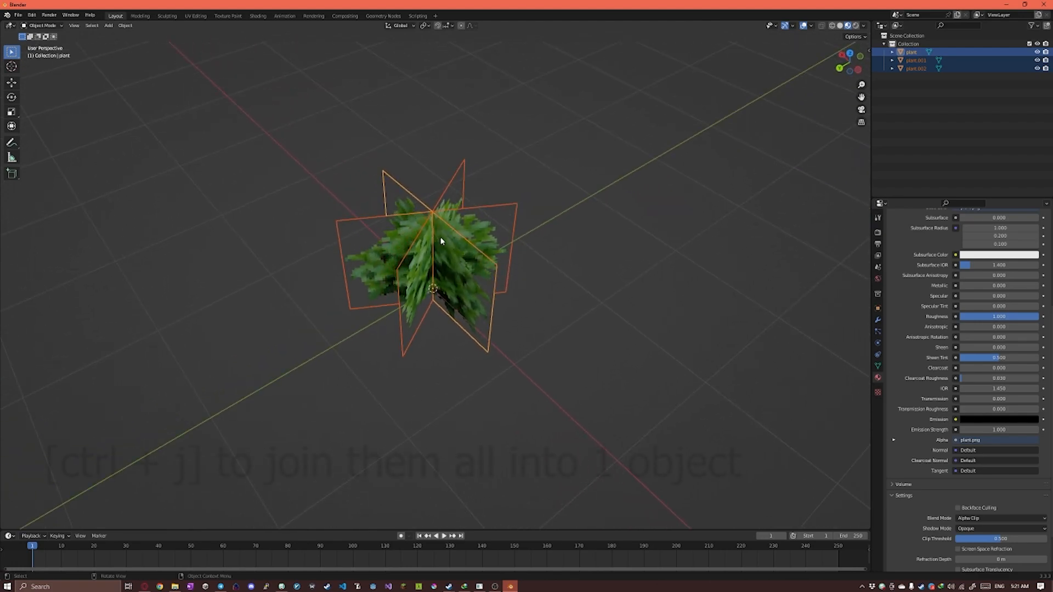
Step: Join the three planes with Ctrl+J and rotate a duplicate 30° around Z
{"action": "key", "text": "ctrl+j"}
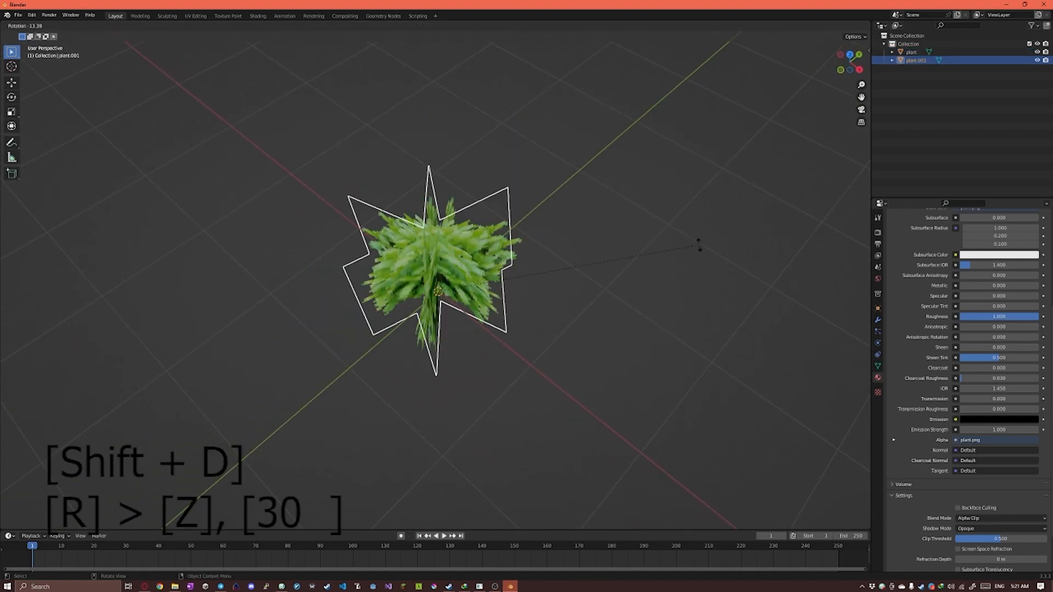
{"action": "key", "text": "z"}
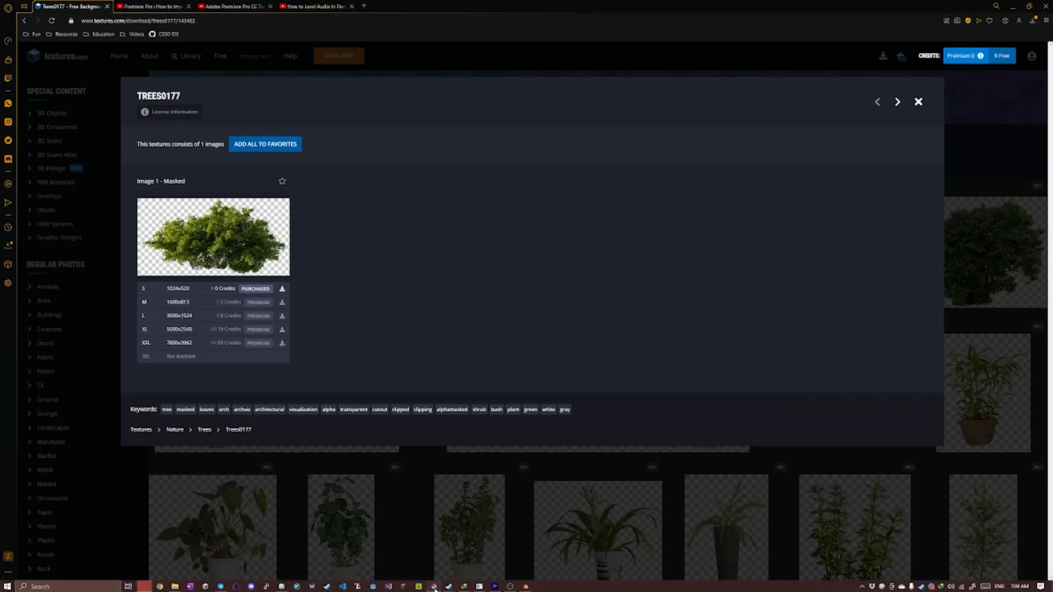
Step: Leave the Trees0177 download dialog and switch to Krita from the taskbar
{"action": "left_click", "coordinate": [419, 586]}
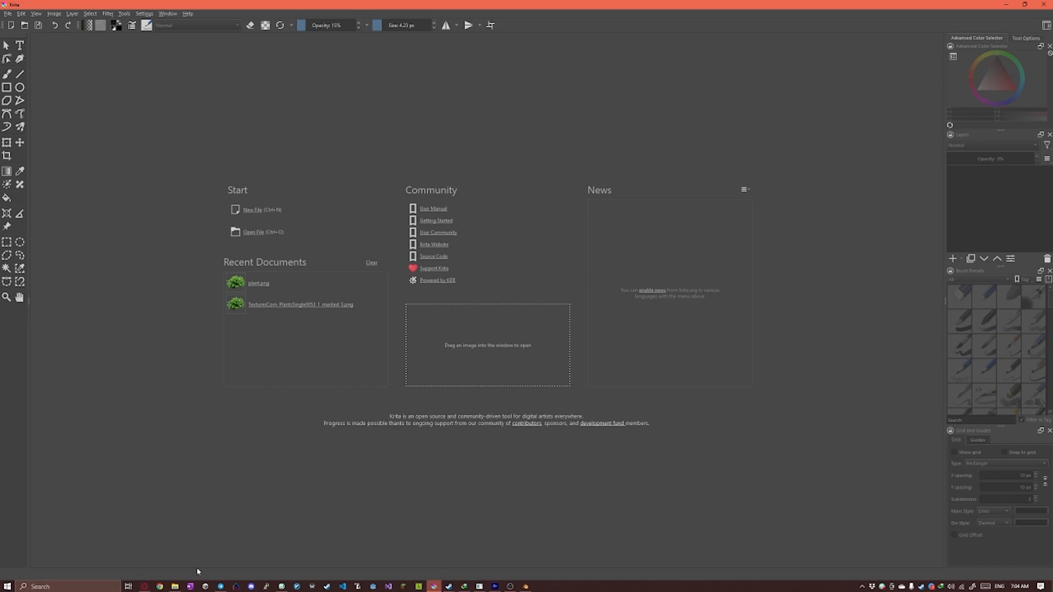
{"action": "left_click", "coordinate": [174, 587]}
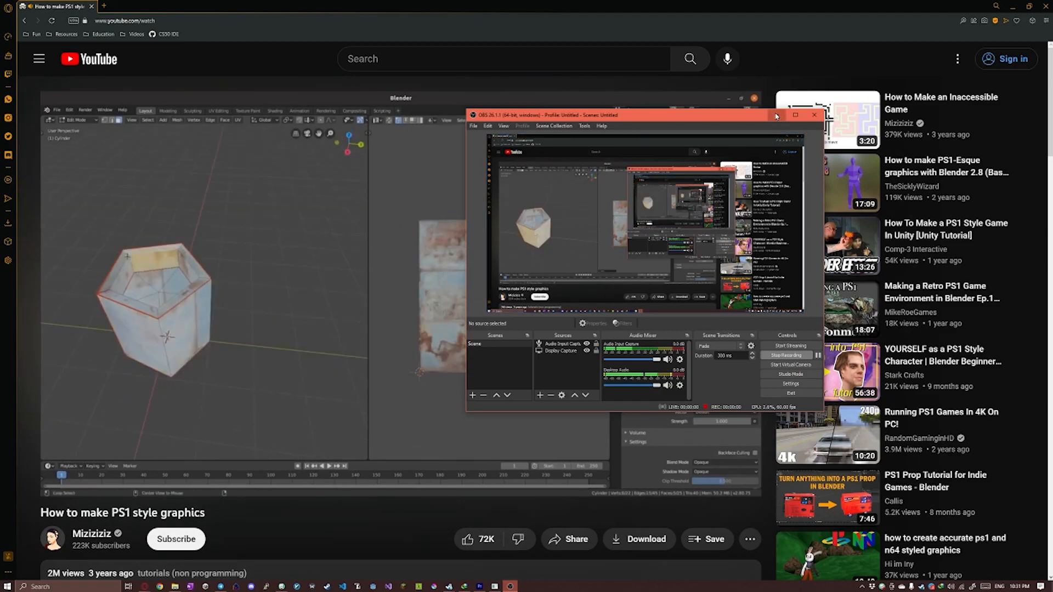
Step: Play the 'How to make PS1 style graphics' video to its material parameters section
{"action": "left_click", "coordinate": [814, 115]}
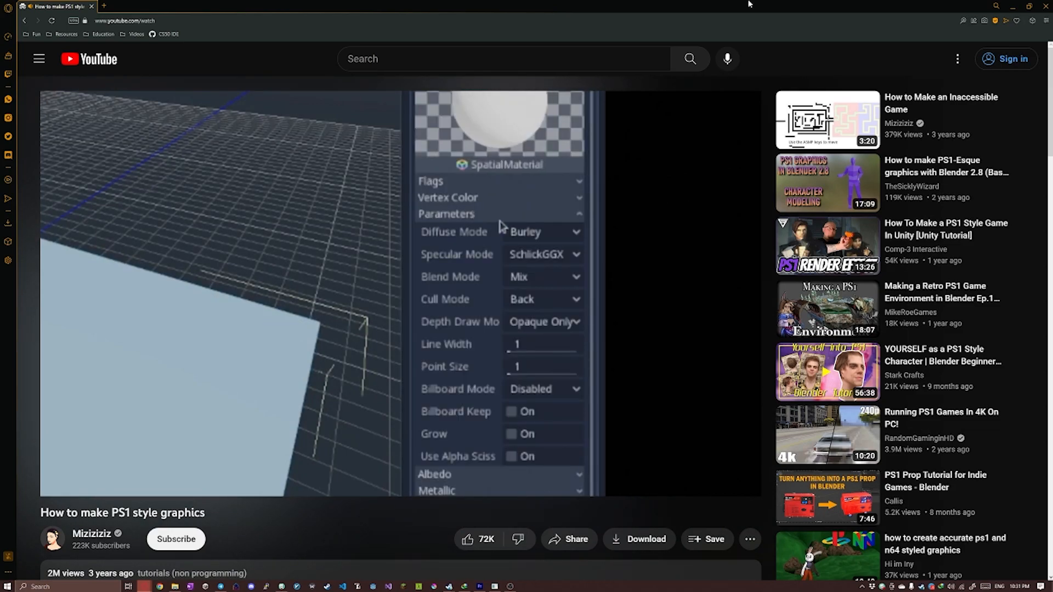
{"action": "left_click", "coordinate": [542, 231]}
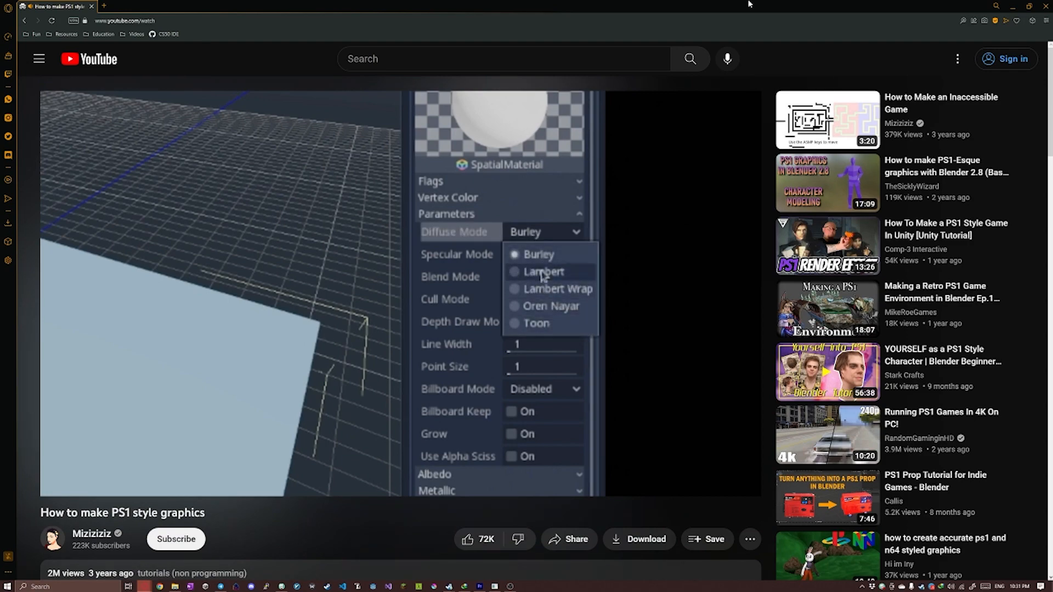